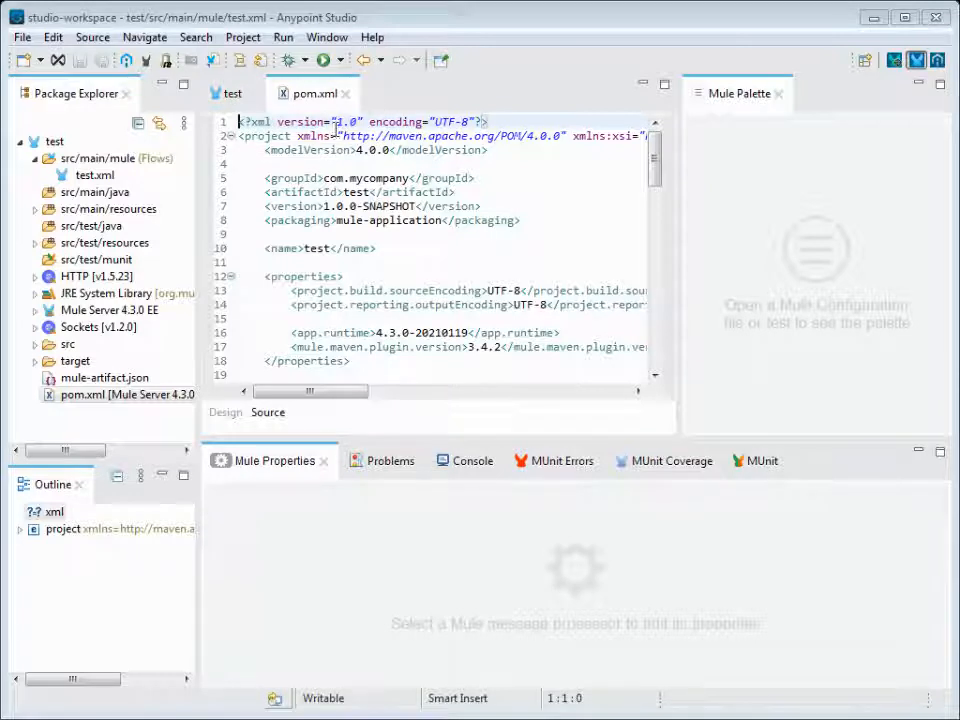
mouse_move(314, 94)
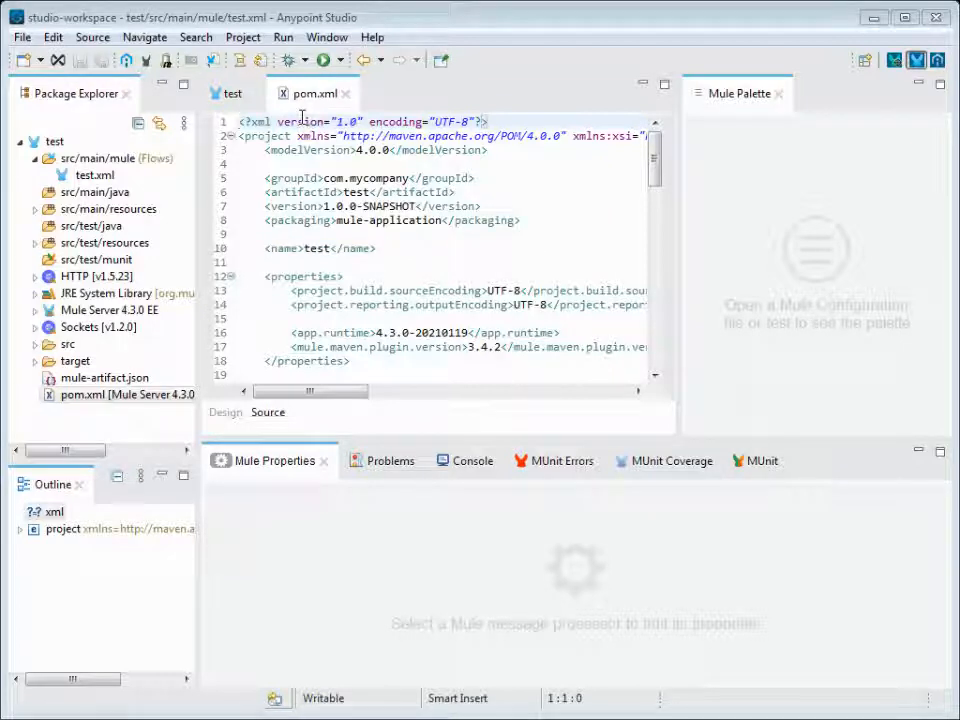
mouse_move(314, 92)
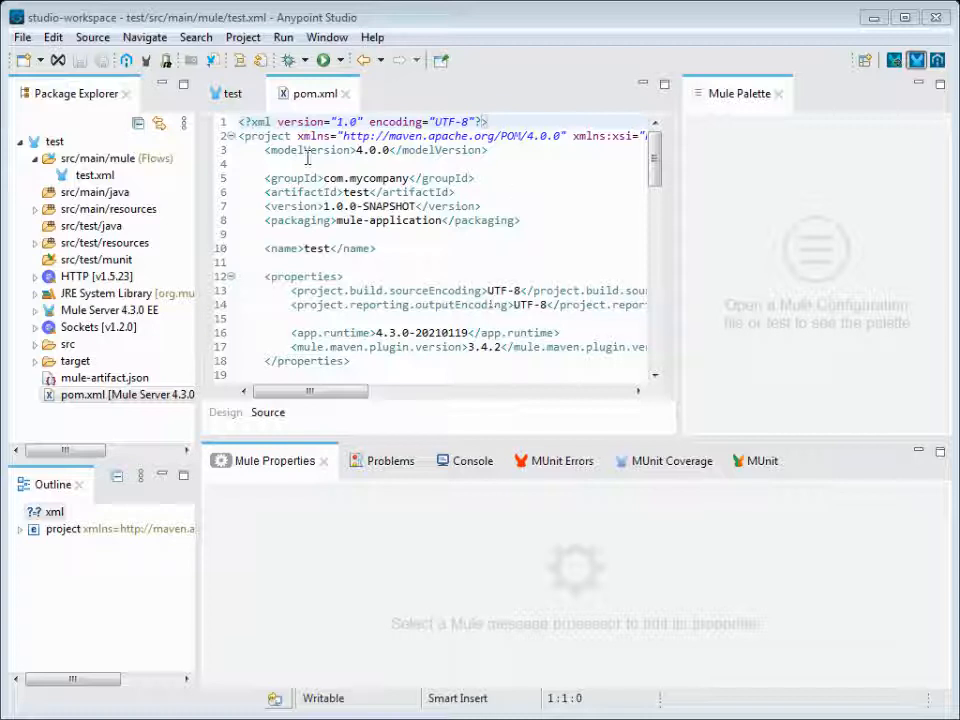
mouse_move(310, 148)
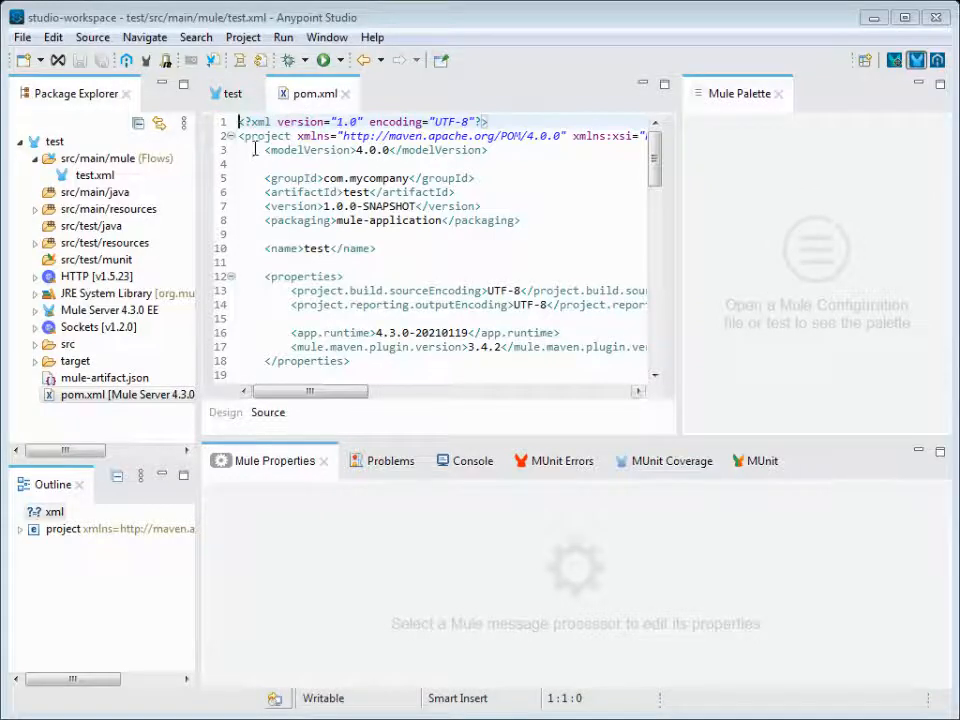
Step: Review the pom.xml header: the SNAPSHOT project version and the app.runtime property
double_click(264, 136)
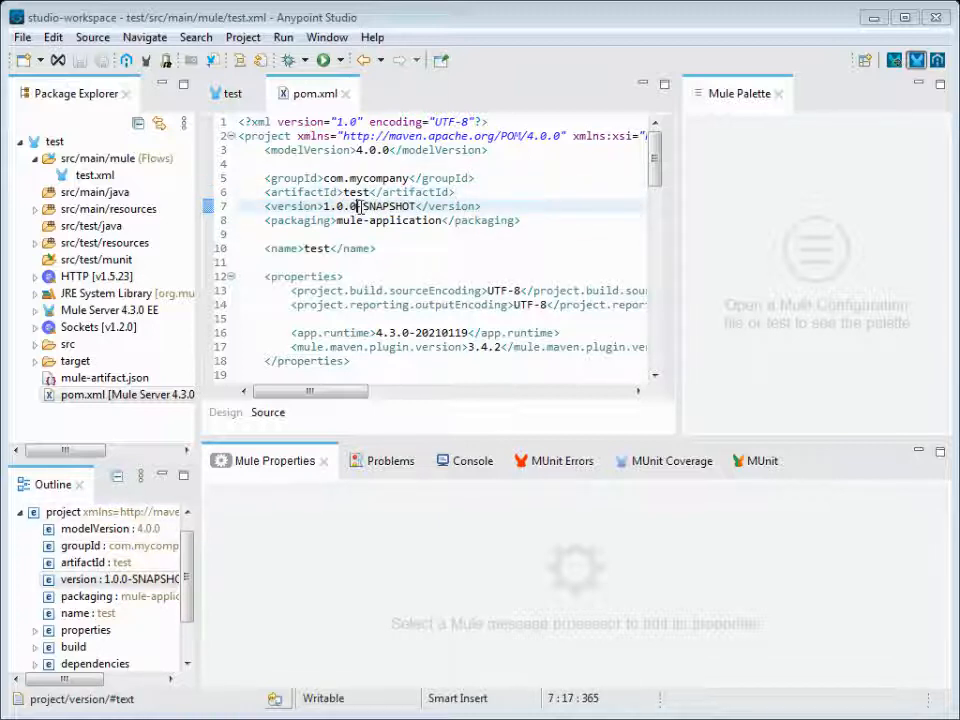
double_click(384, 204)
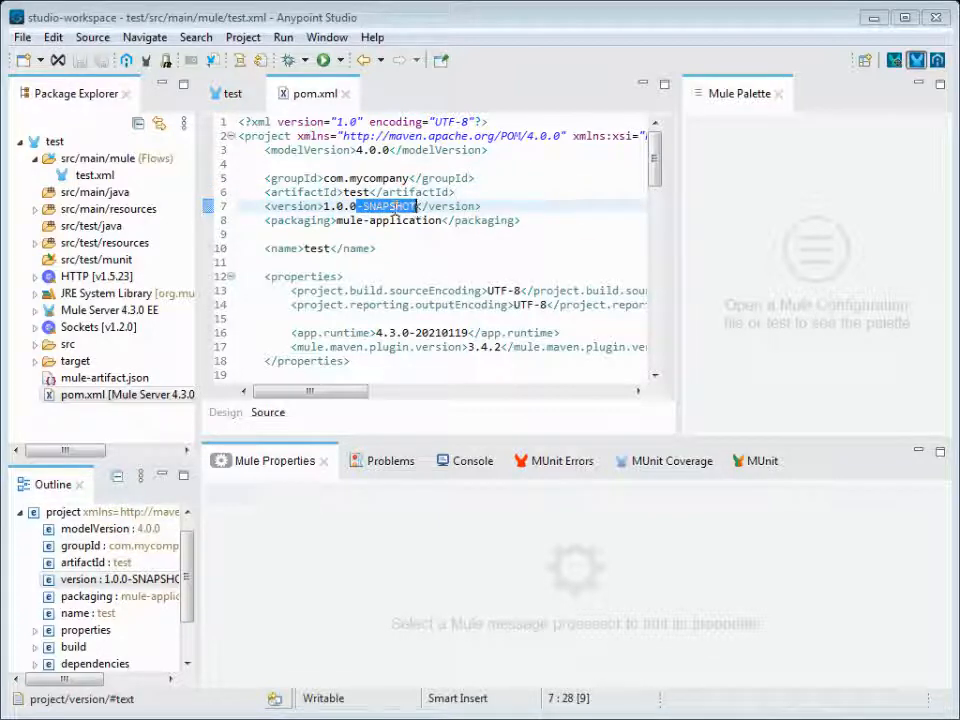
key("Delete")
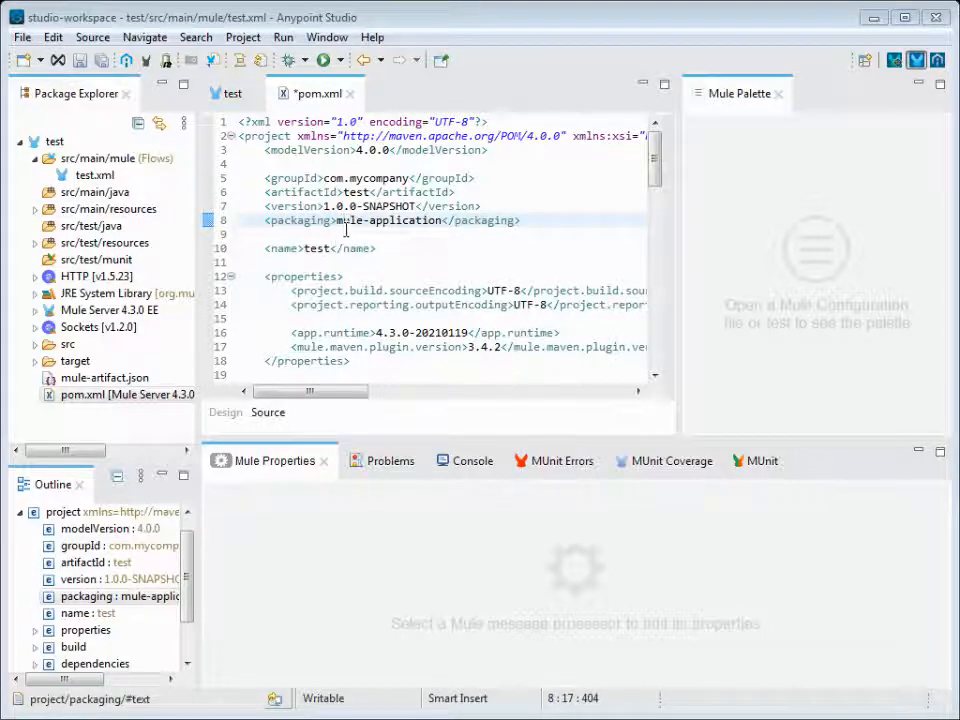
double_click(388, 220)
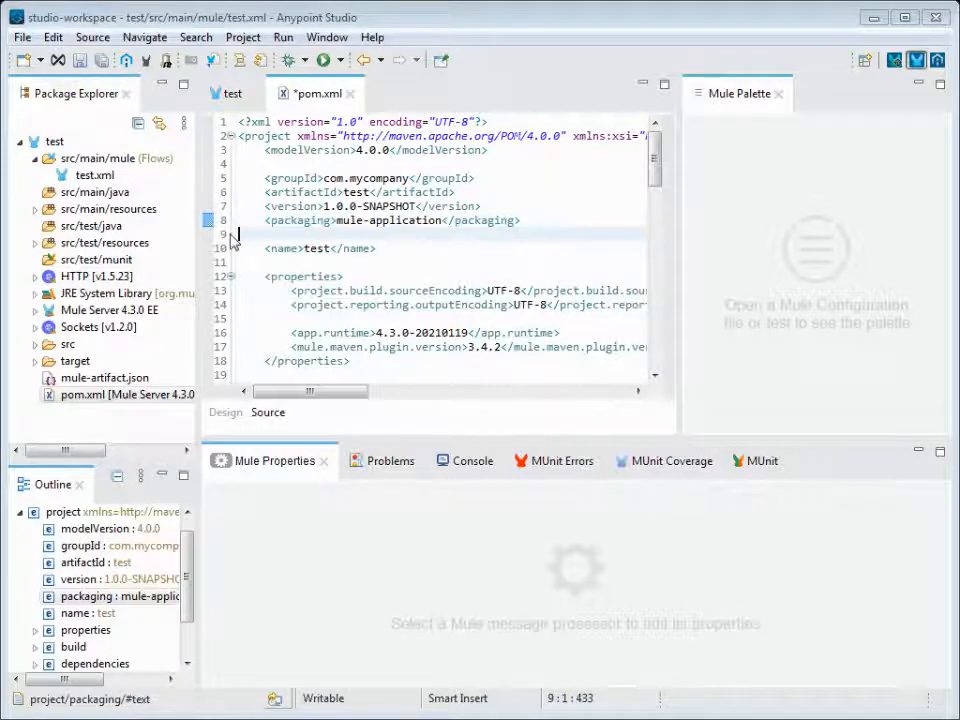
scroll("down", 3)
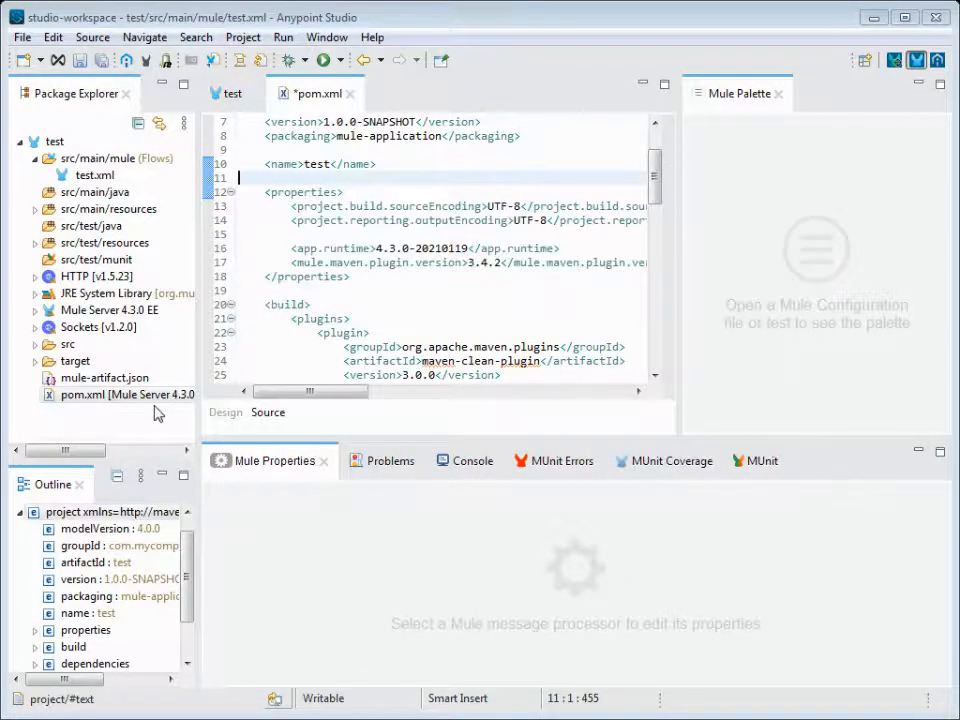
left_click(310, 248)
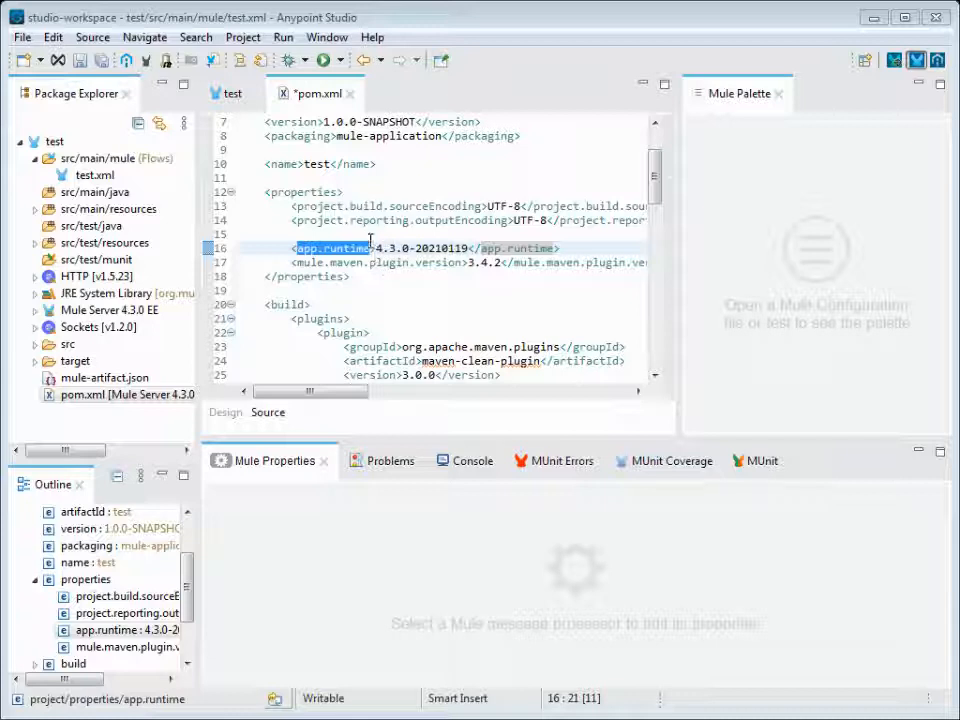
left_click(350, 262)
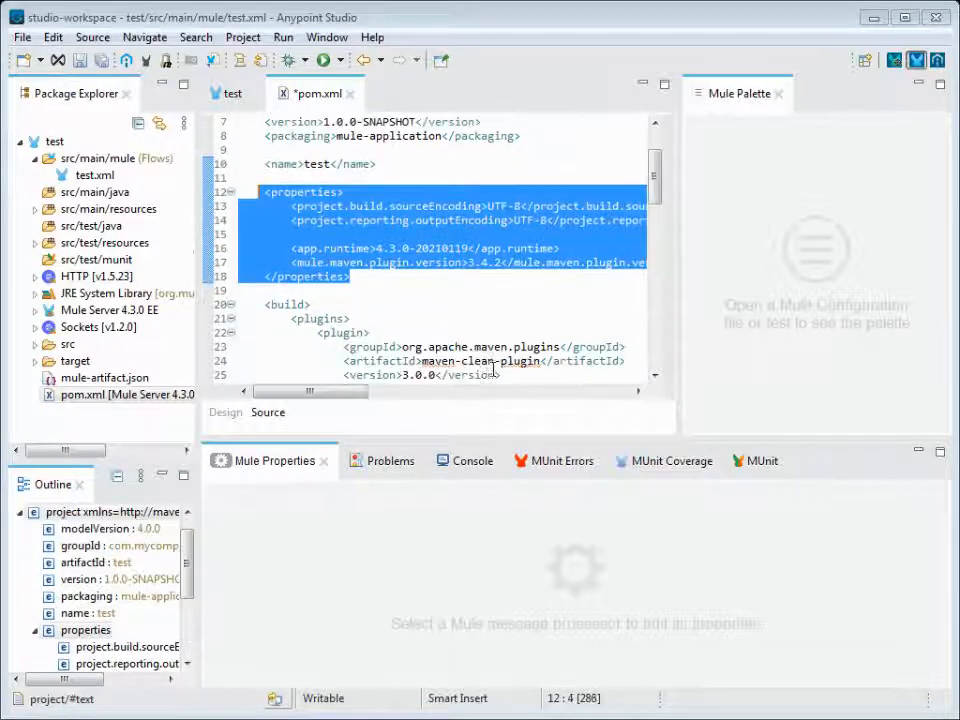
scroll("down", 3)
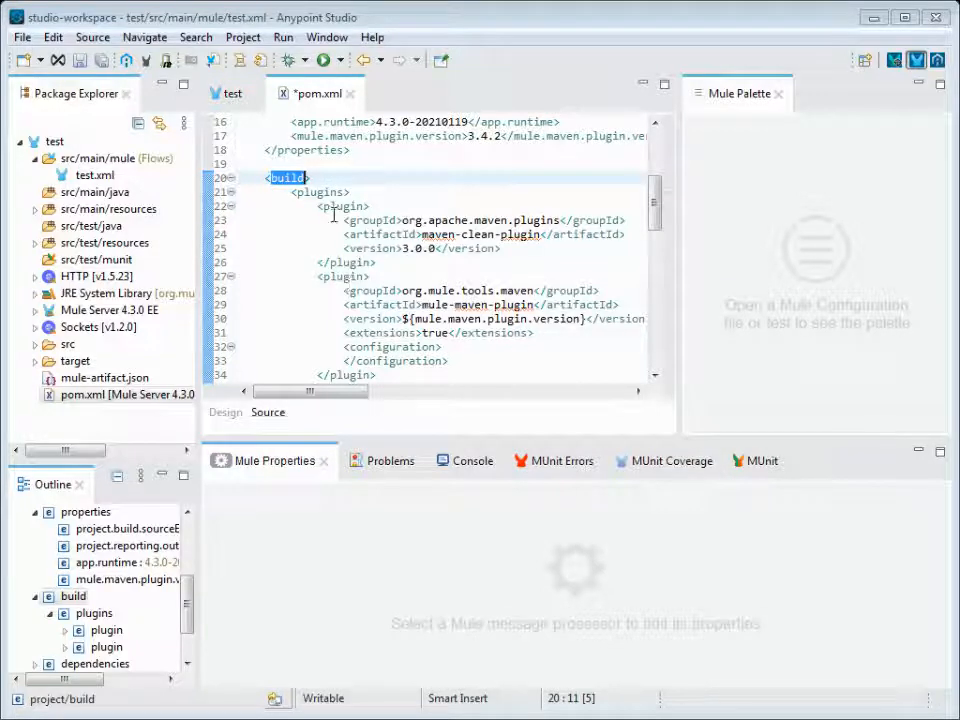
Step: Review the build section: maven-clean-plugin version and mule-maven-plugin with its mule.maven.plugin.version property
left_click(342, 204)
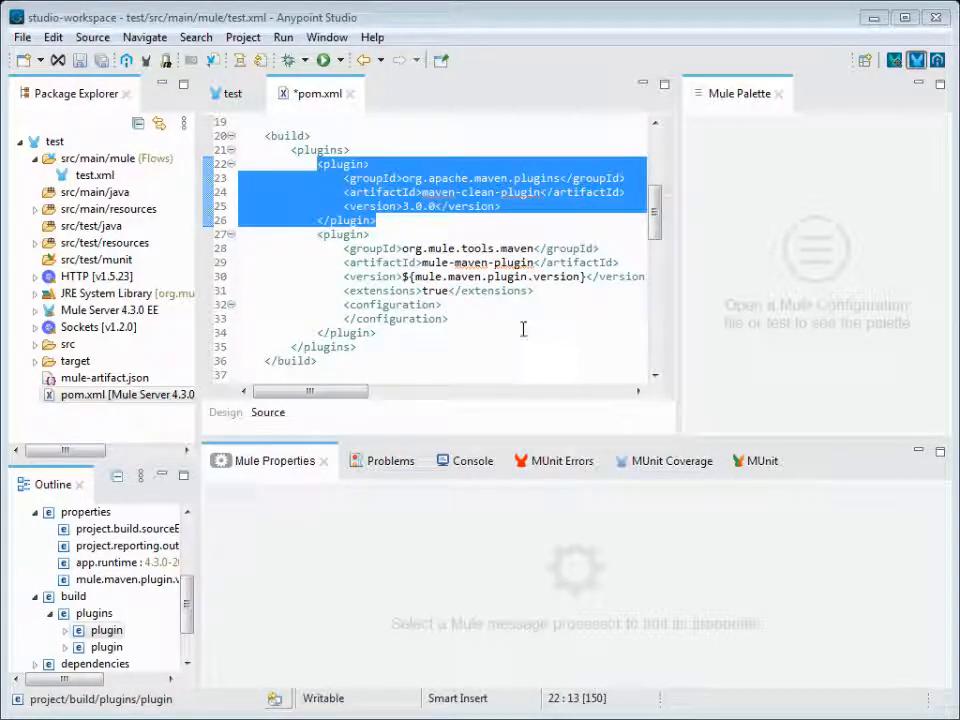
left_click(448, 206)
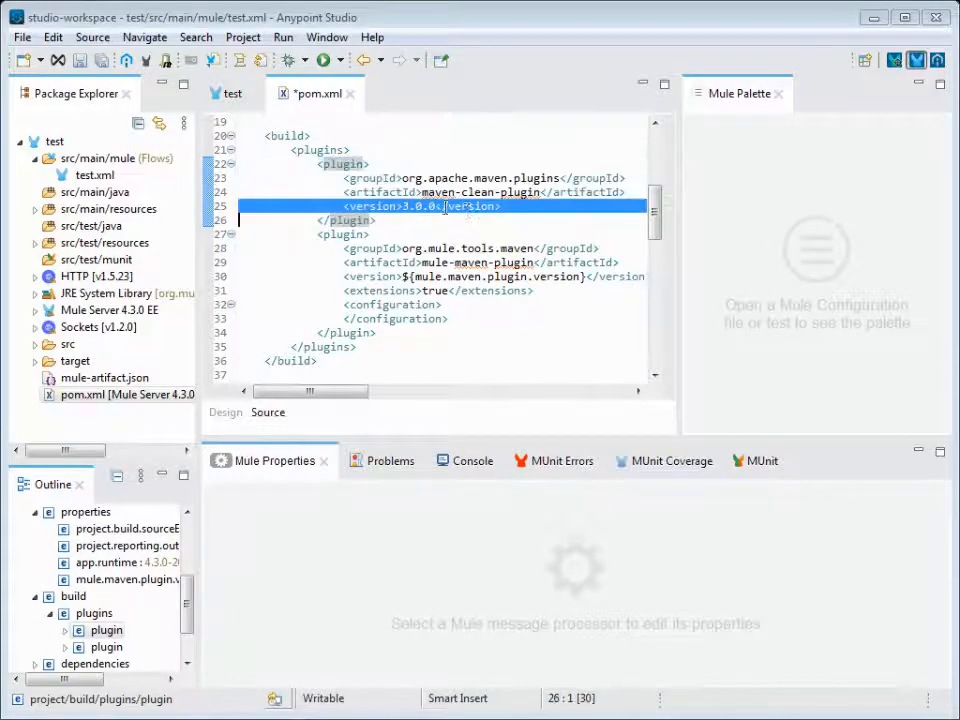
double_click(412, 206)
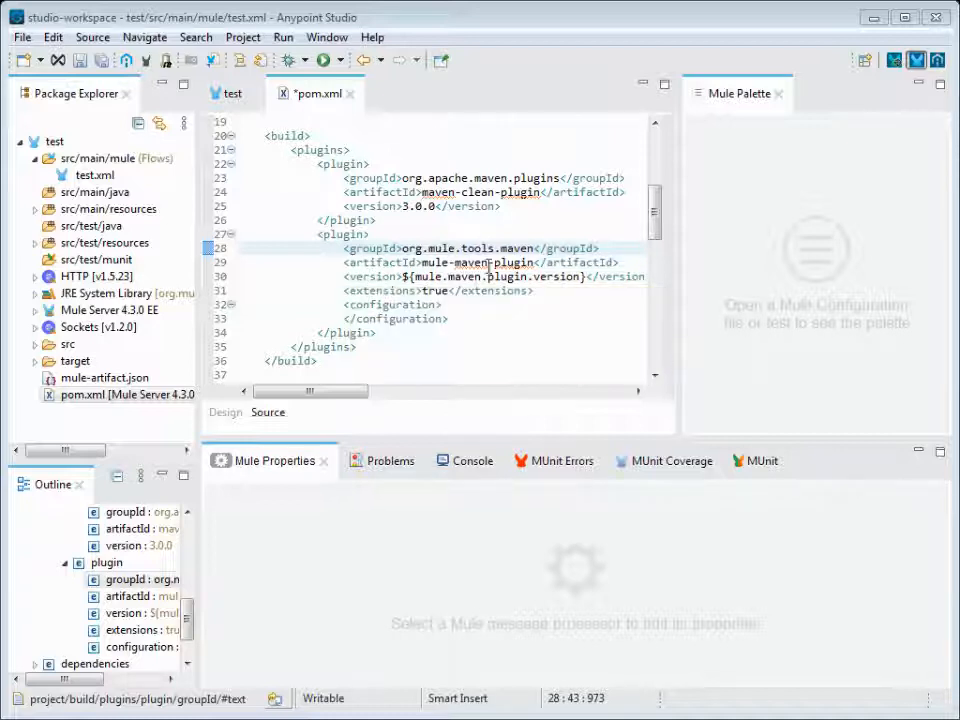
left_click(360, 276)
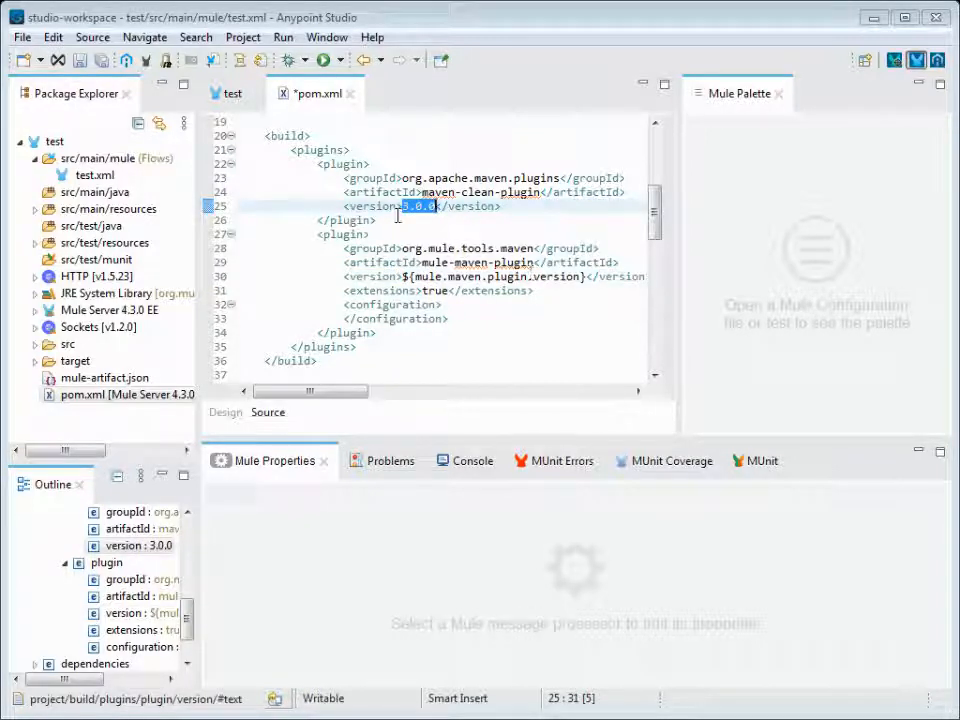
left_click(412, 276)
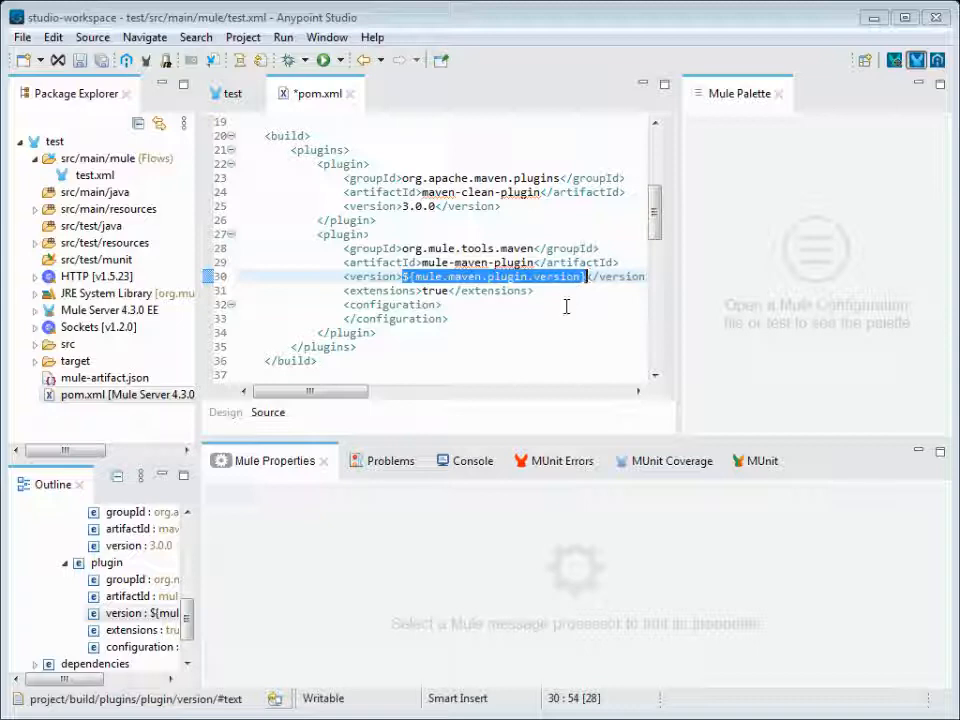
left_click(392, 304)
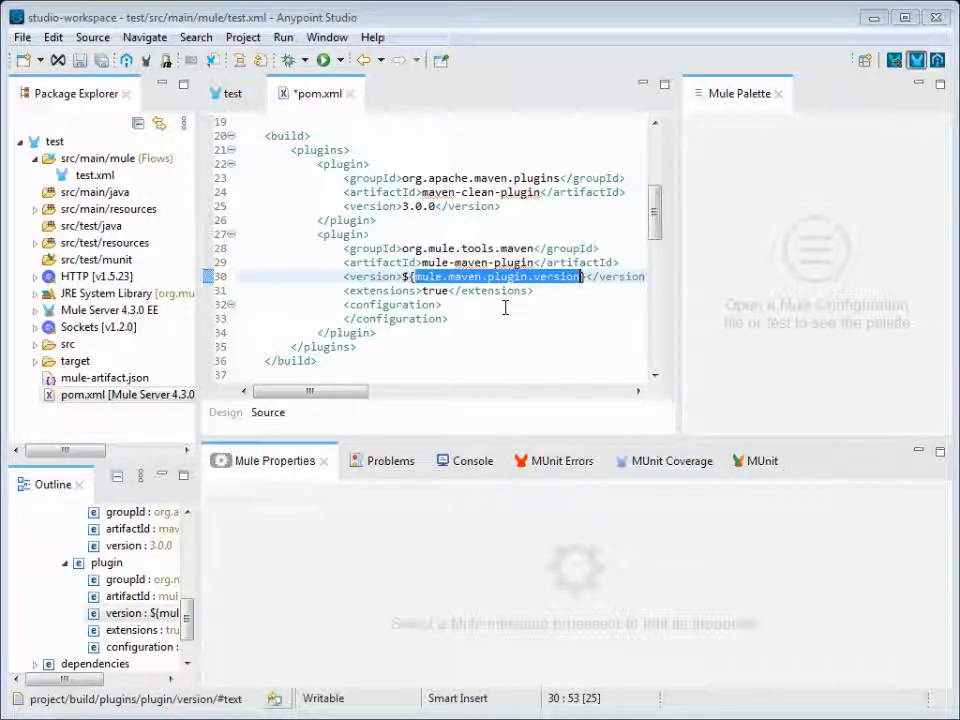
left_click(430, 276)
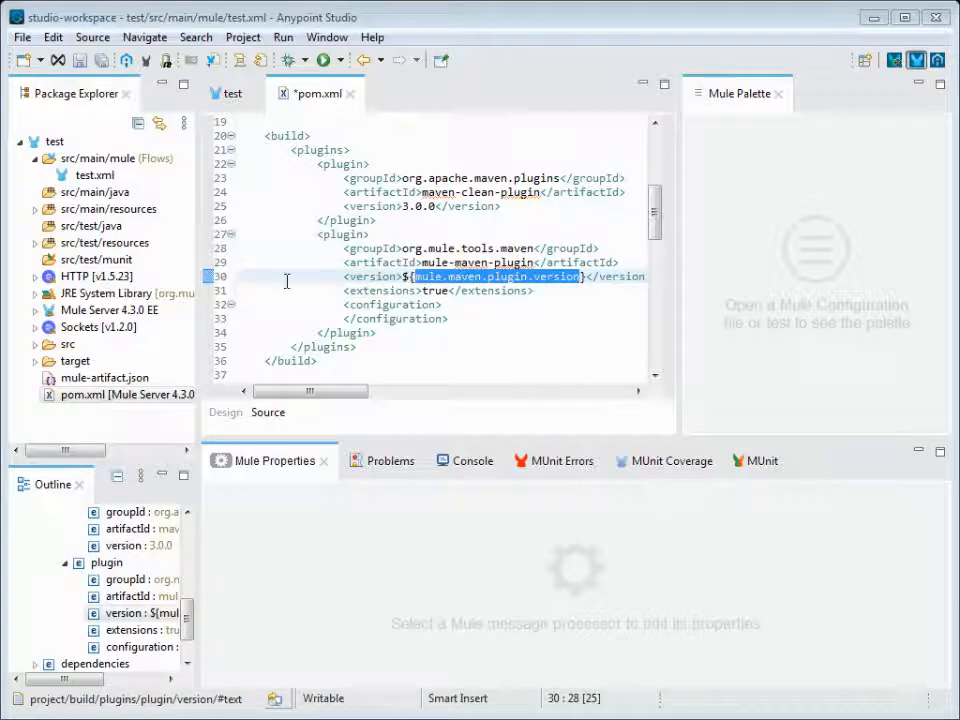
scroll("up", 3)
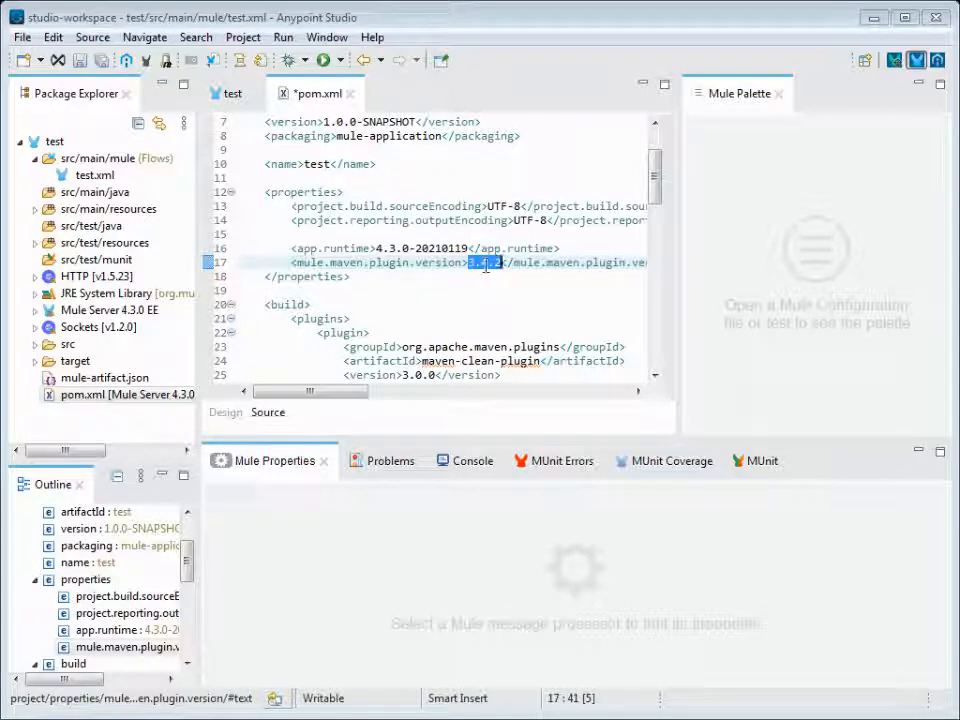
Step: Review the dependencies, highlighting the mule-http-connector entry and selecting both connector dependency blocks
scroll("down", 3)
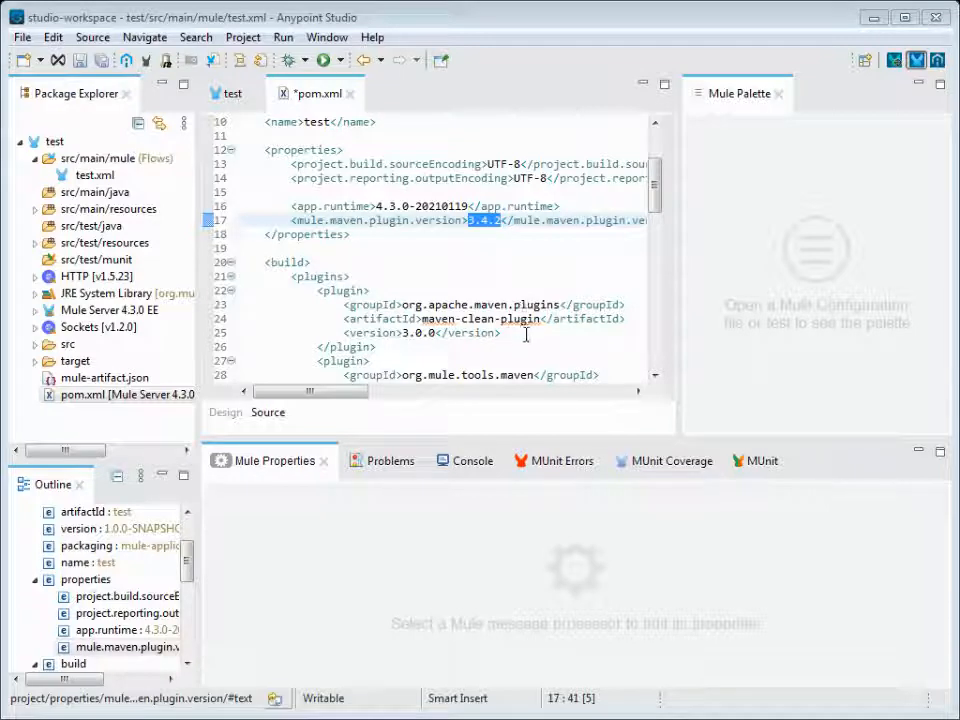
scroll("down", 3)
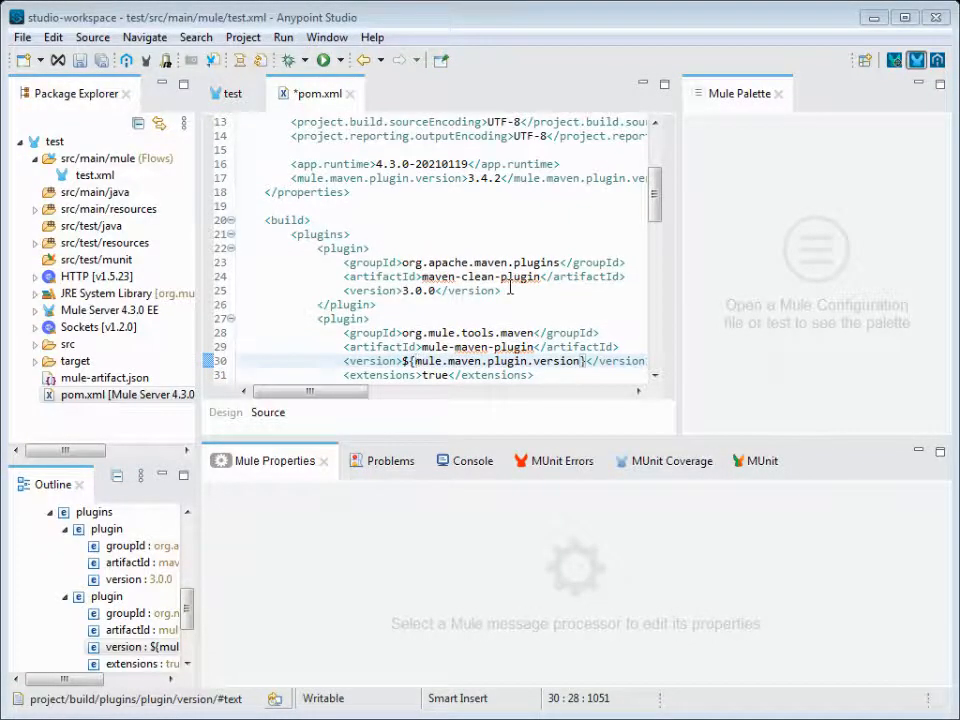
scroll("down", 3)
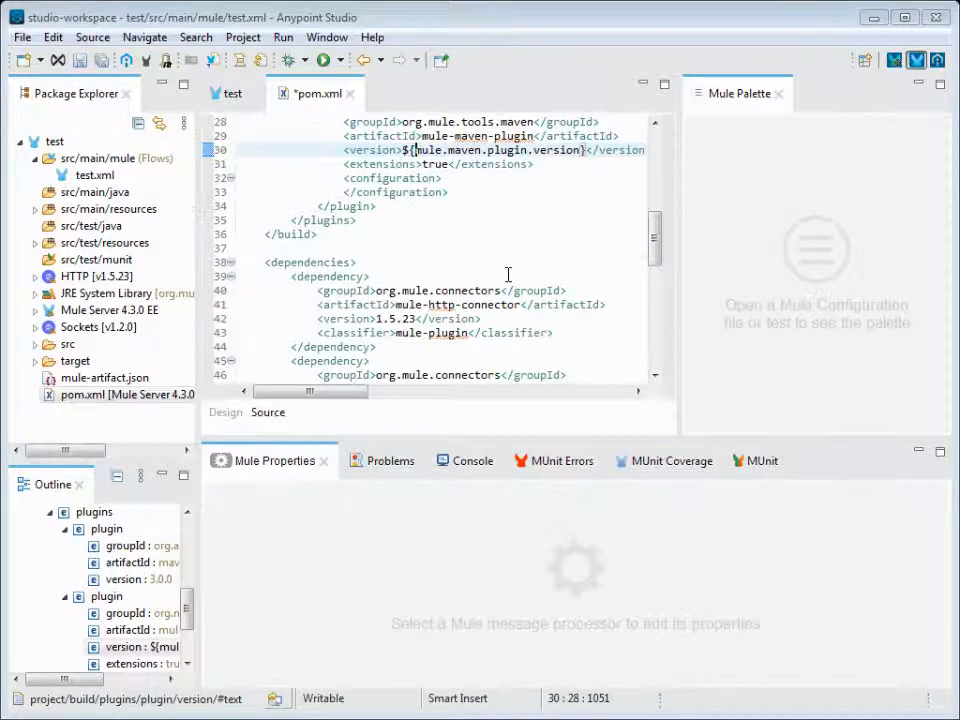
scroll("down", 3)
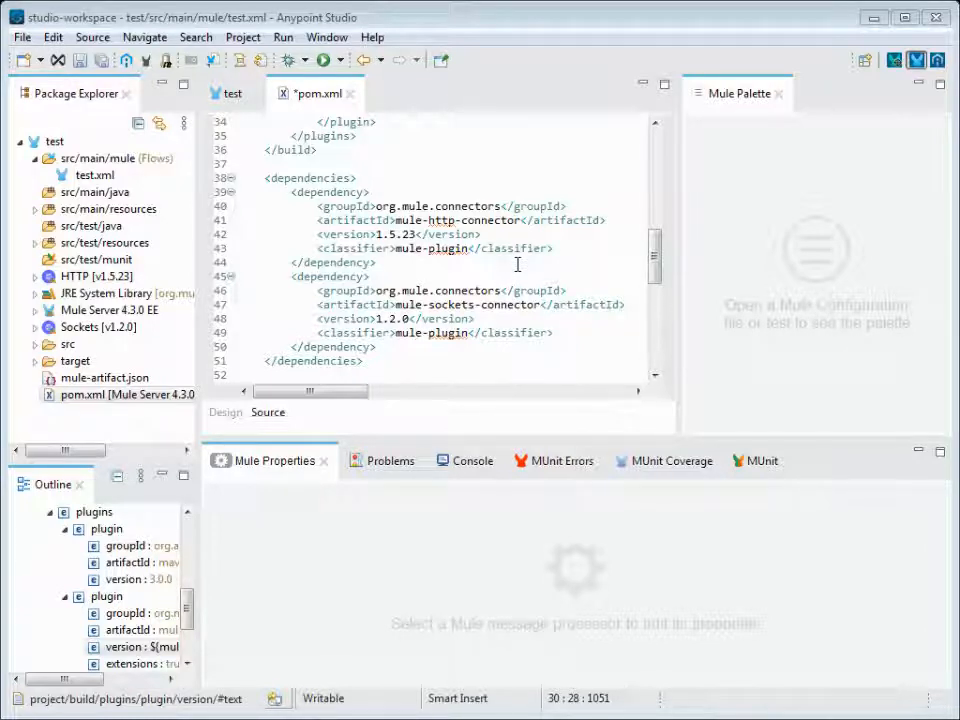
mouse_move(432, 248)
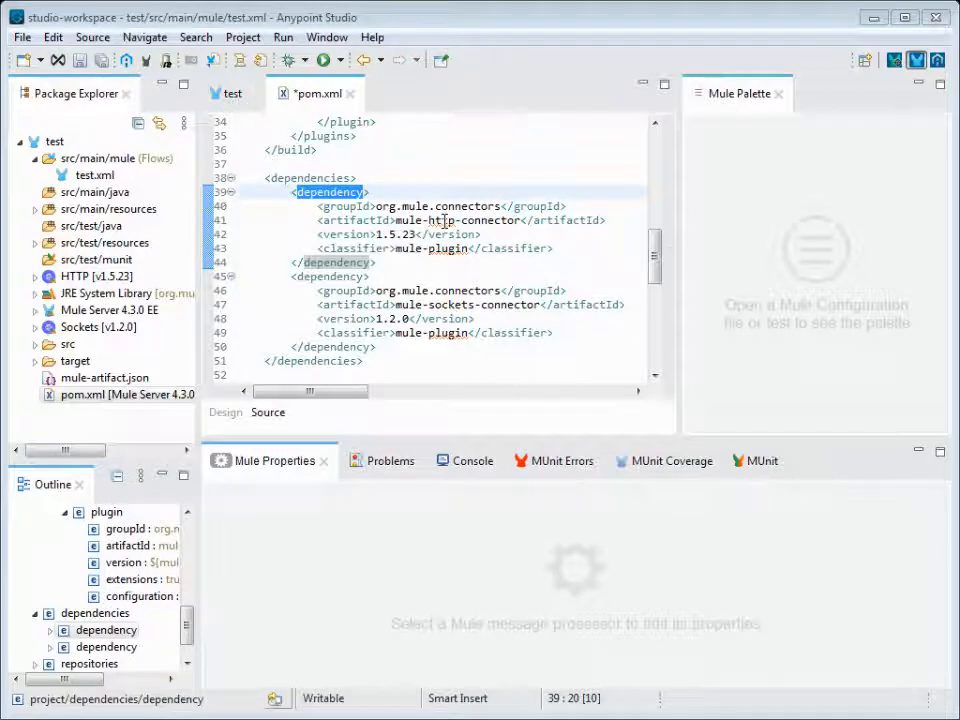
double_click(466, 204)
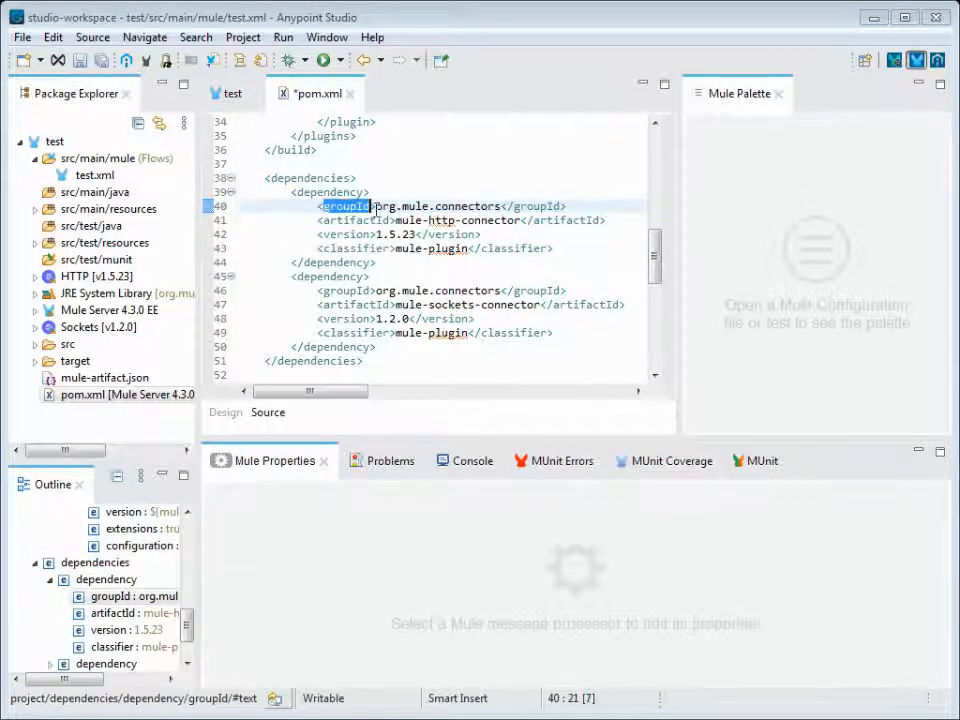
left_click(356, 220)
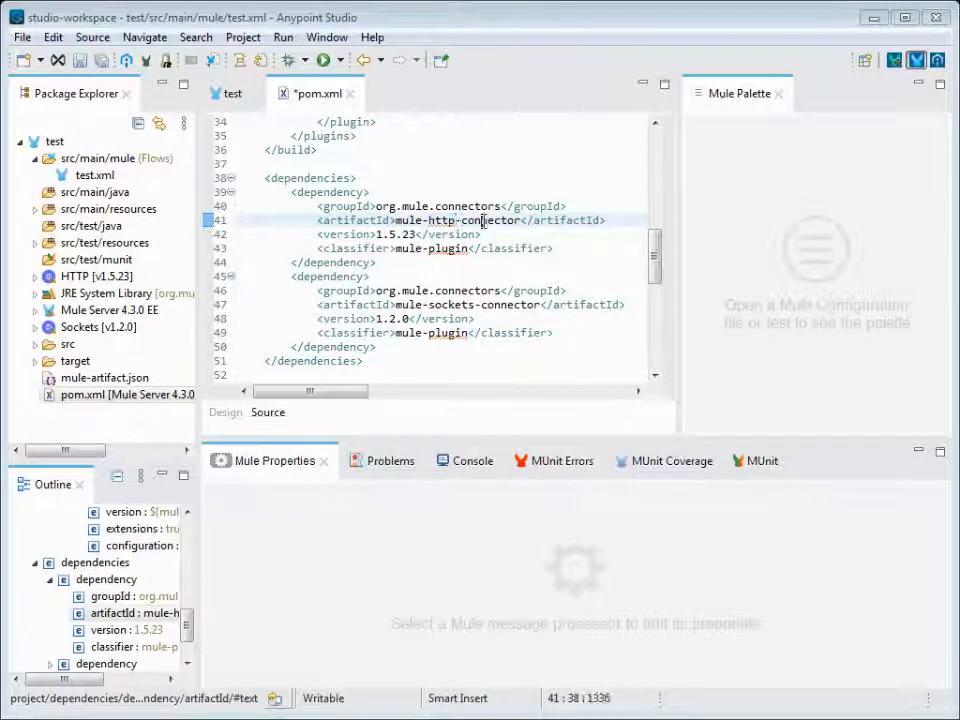
left_click(400, 234)
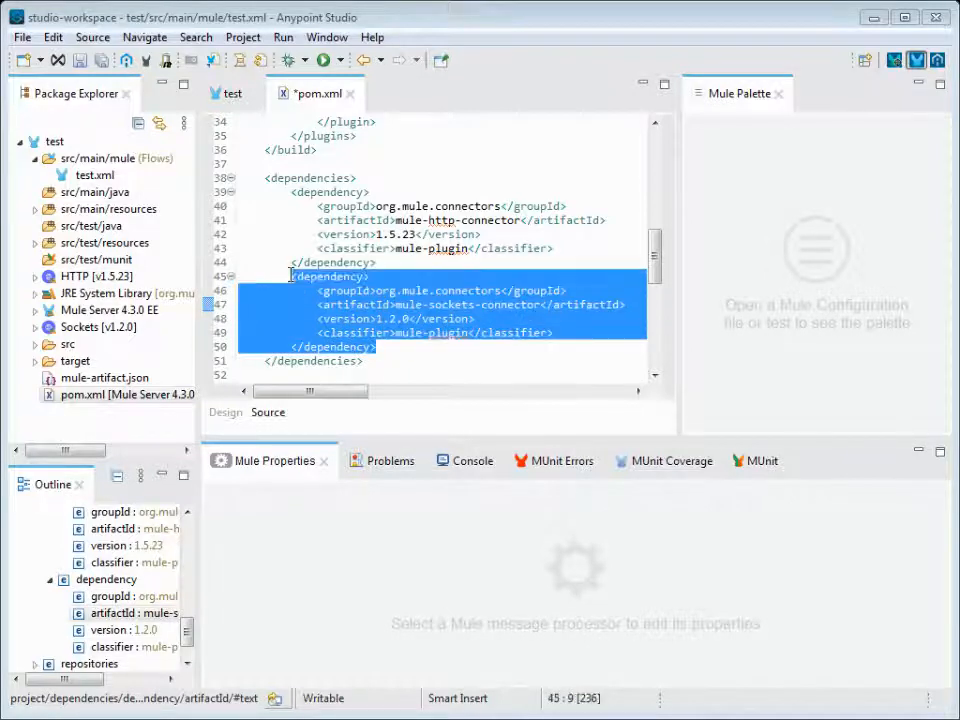
left_click(376, 346)
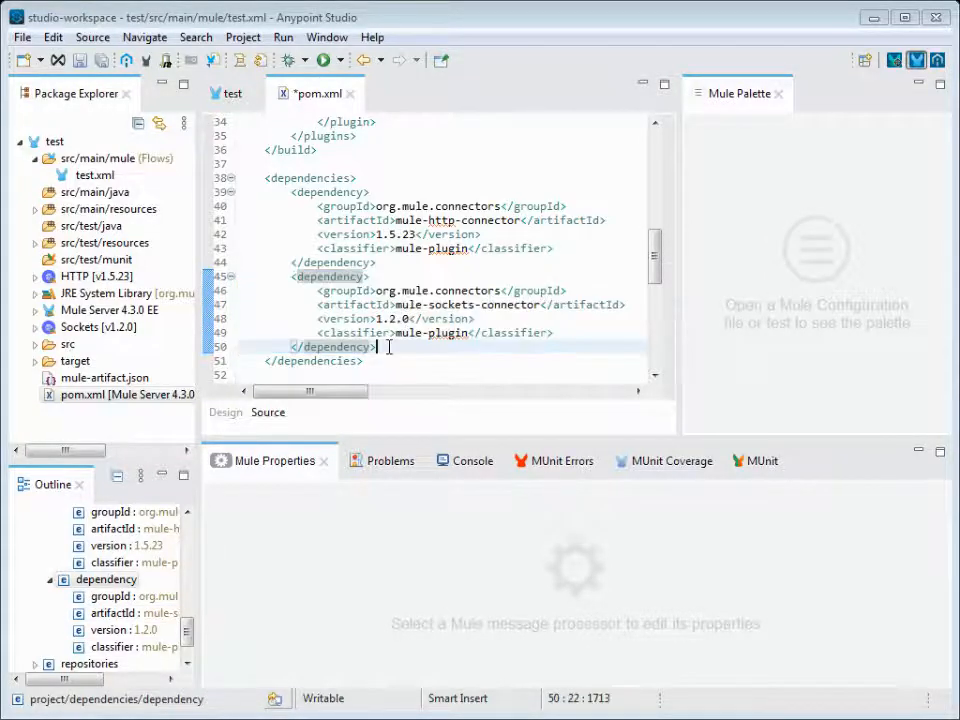
left_click_drag(288, 192, 380, 348)
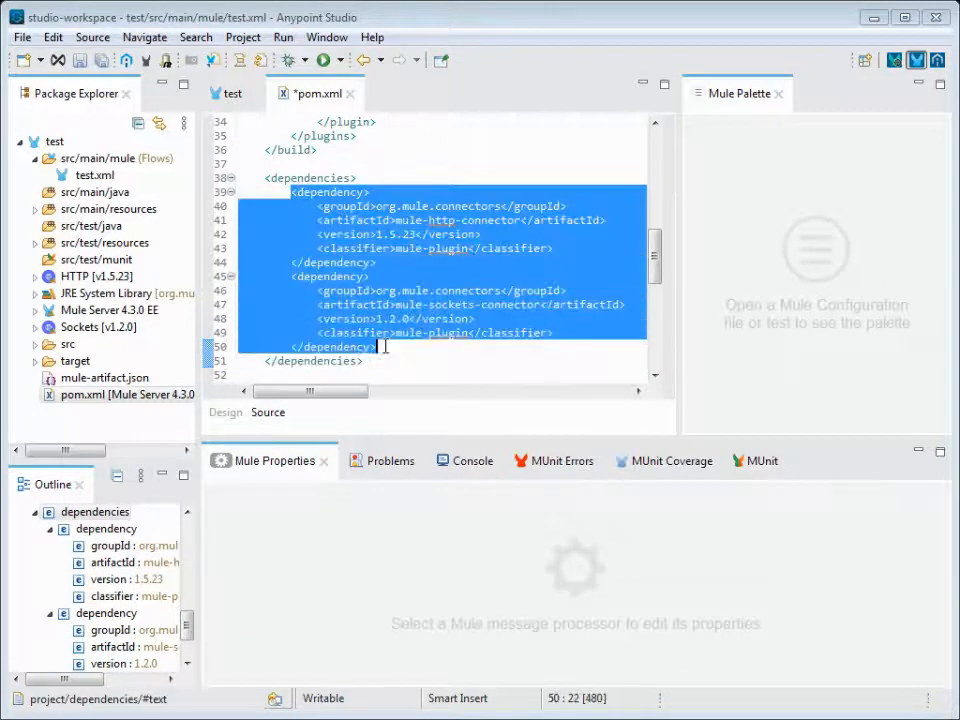
Step: Scroll through the repositories and plugin repositories at the end of pom.xml
scroll("down", 3)
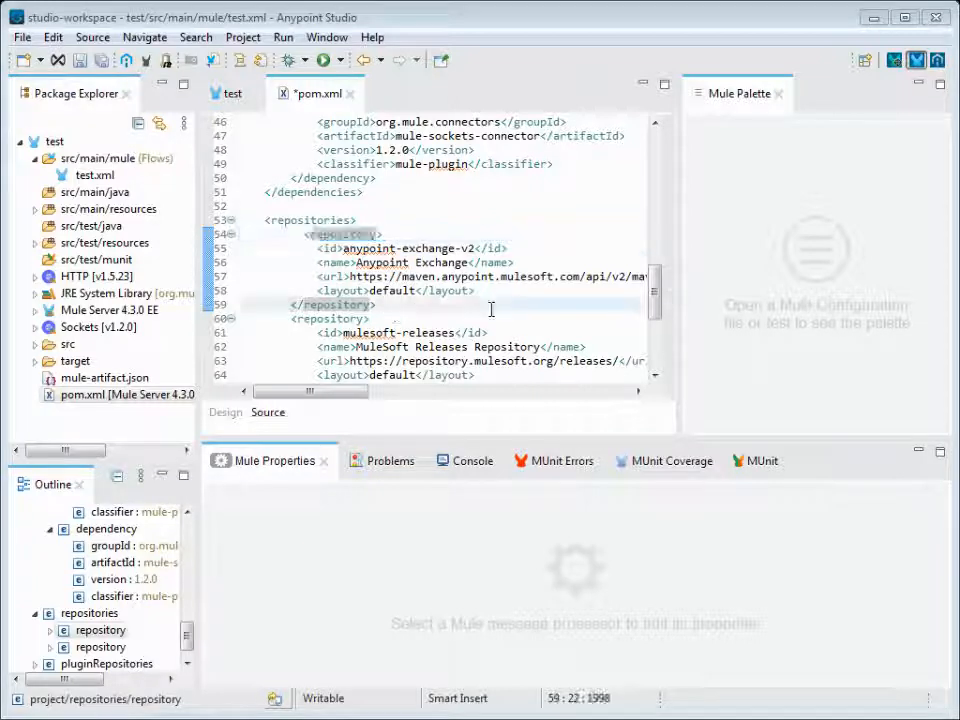
scroll("down", 3)
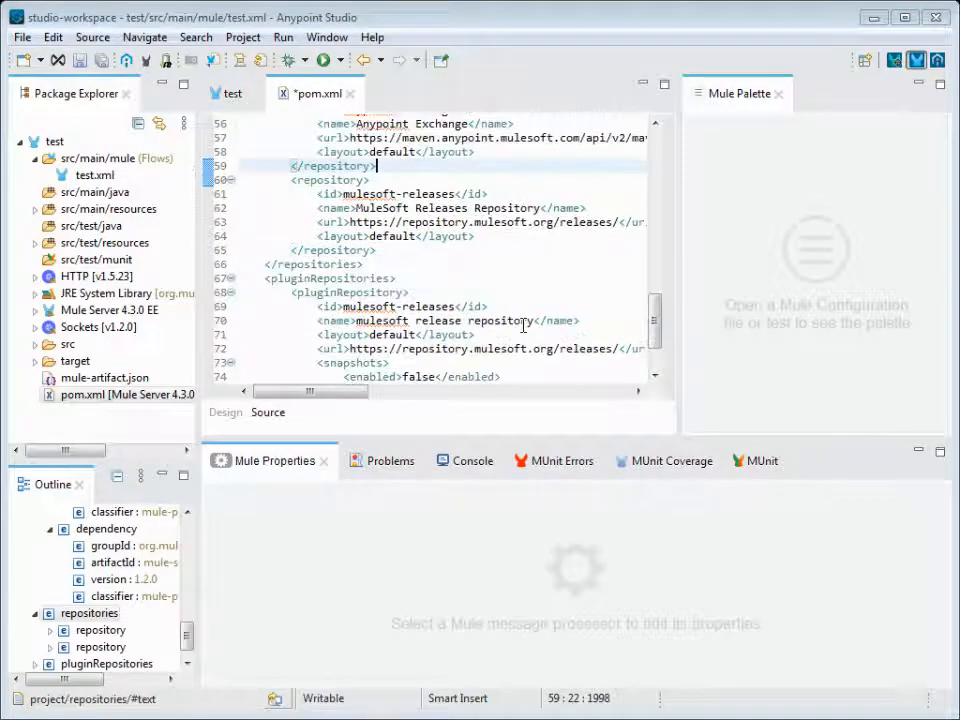
scroll("up", 3)
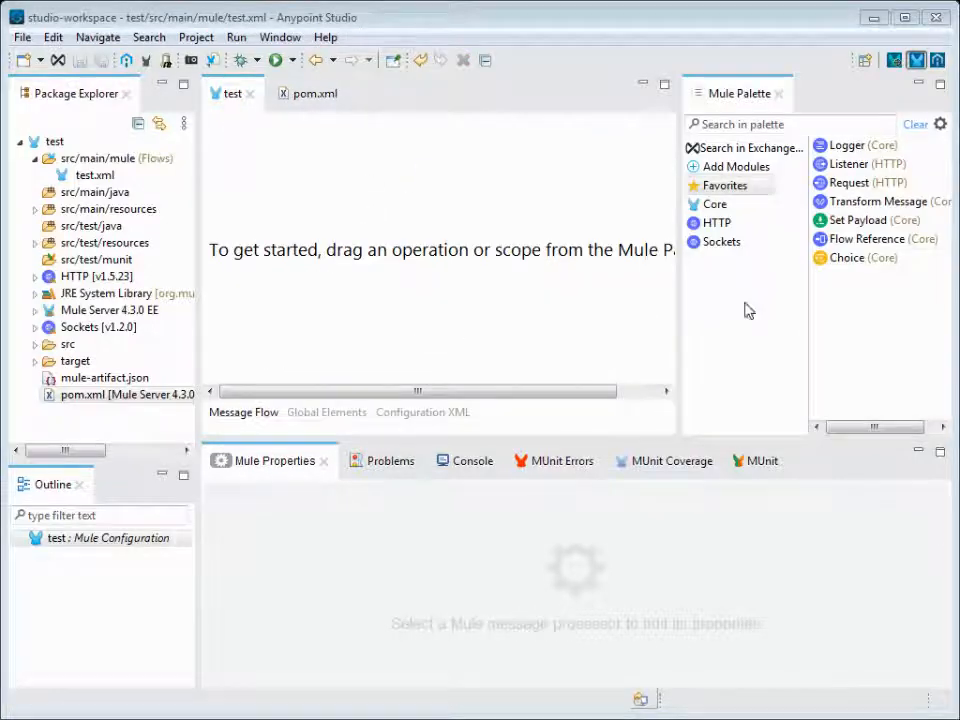
Step: Place an HTTP Listener as testFlow's source, glance at pom.xml, and return to the flow
left_click(716, 222)
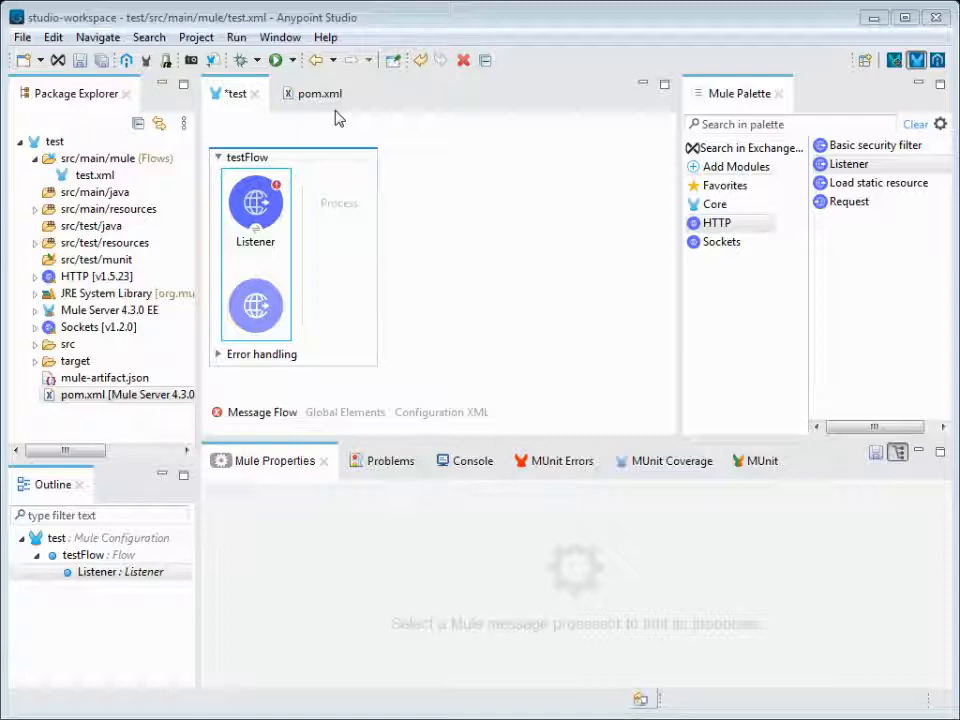
left_click(316, 94)
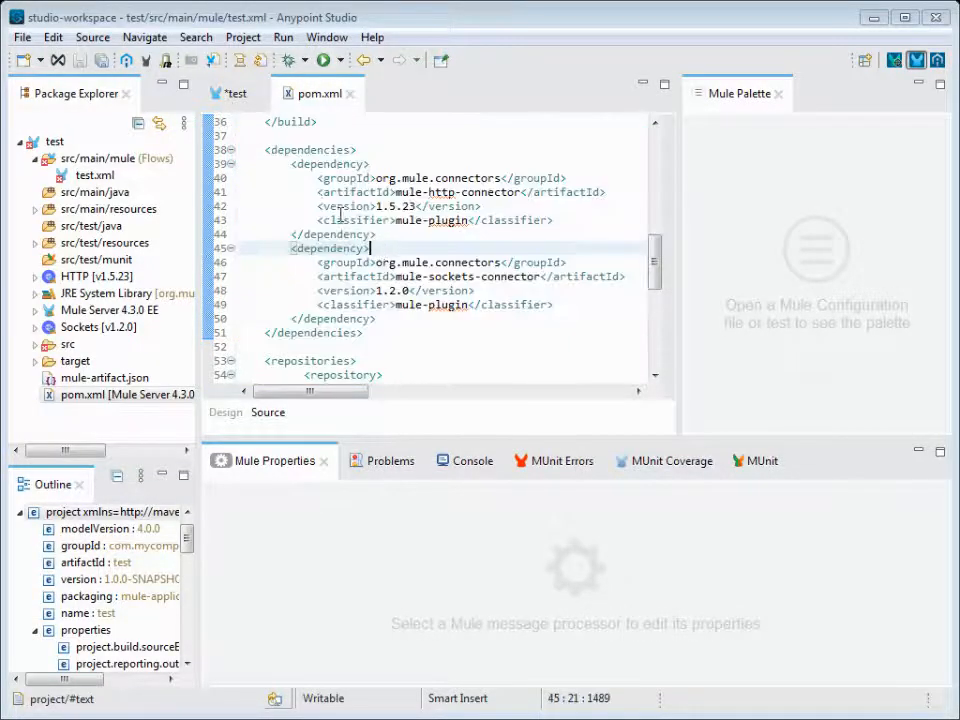
left_click(330, 234)
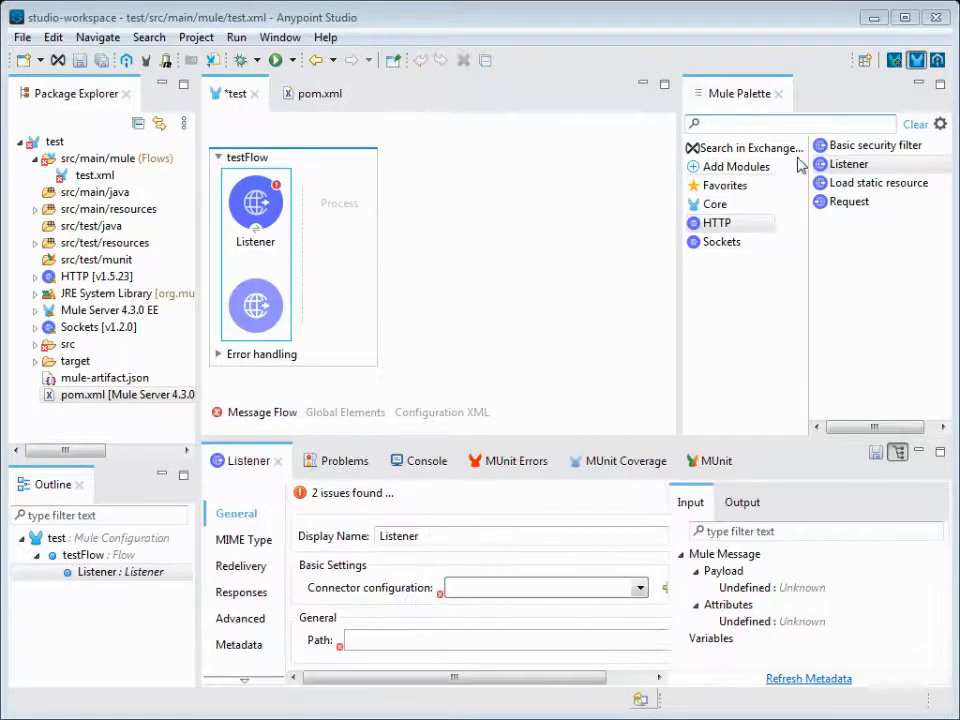
Step: Add a VM Publish consume after the Listener and a Transform Message between them, then show the Publish consume settings
type("vm")
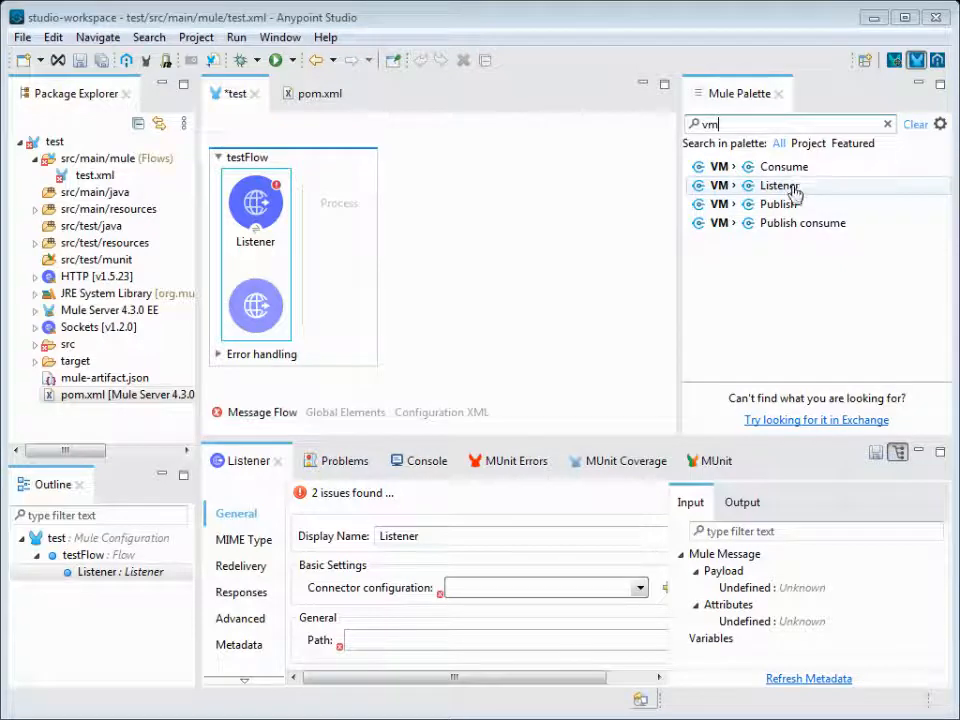
mouse_move(790, 224)
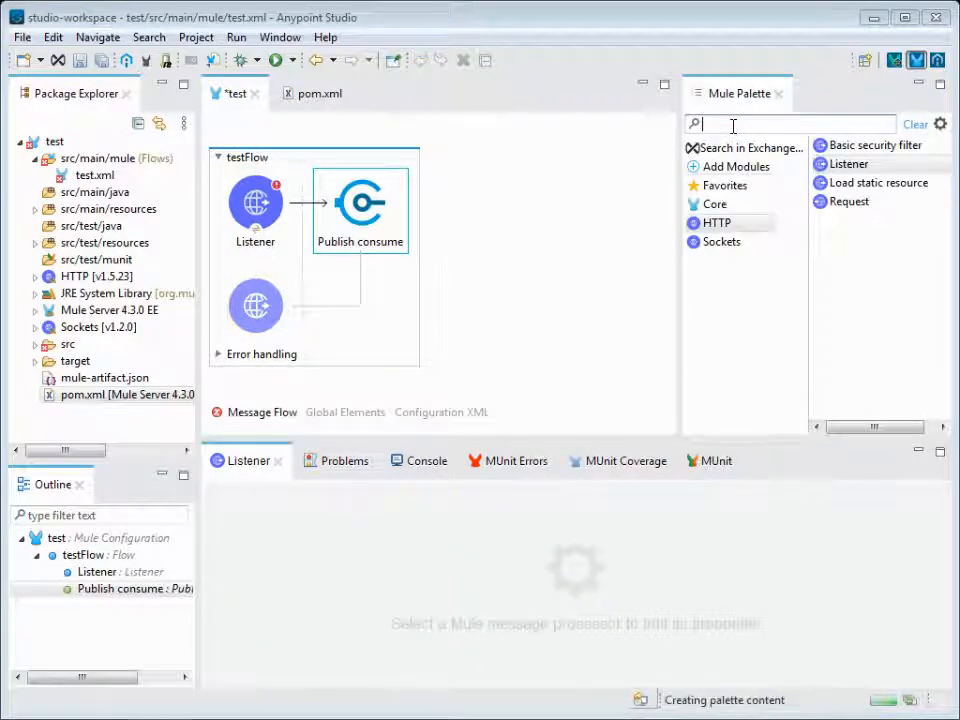
mouse_move(872, 200)
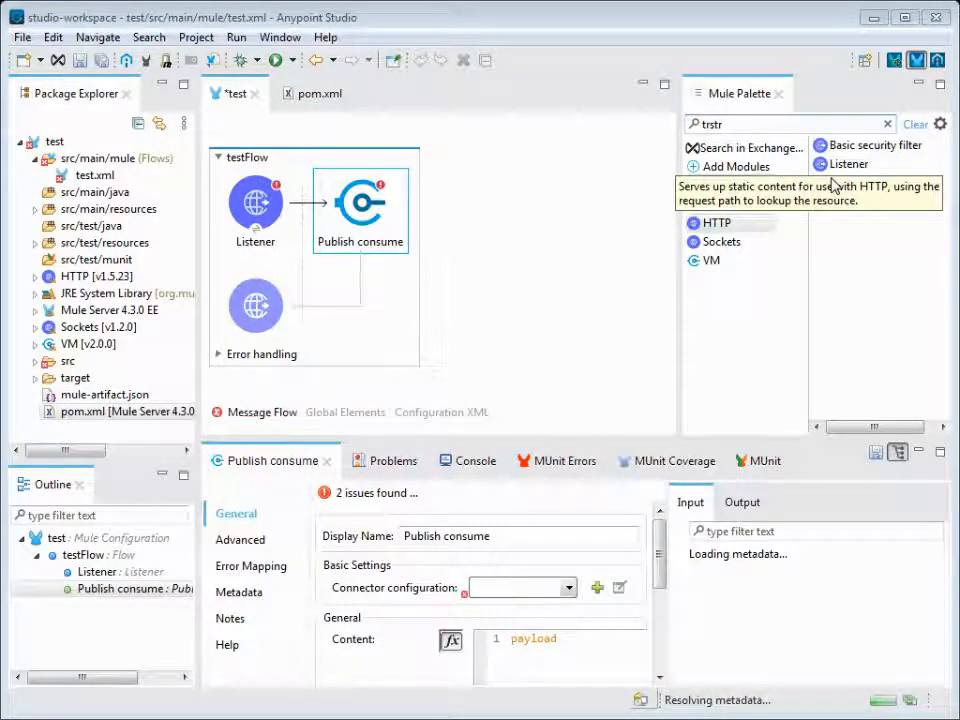
type("transf")
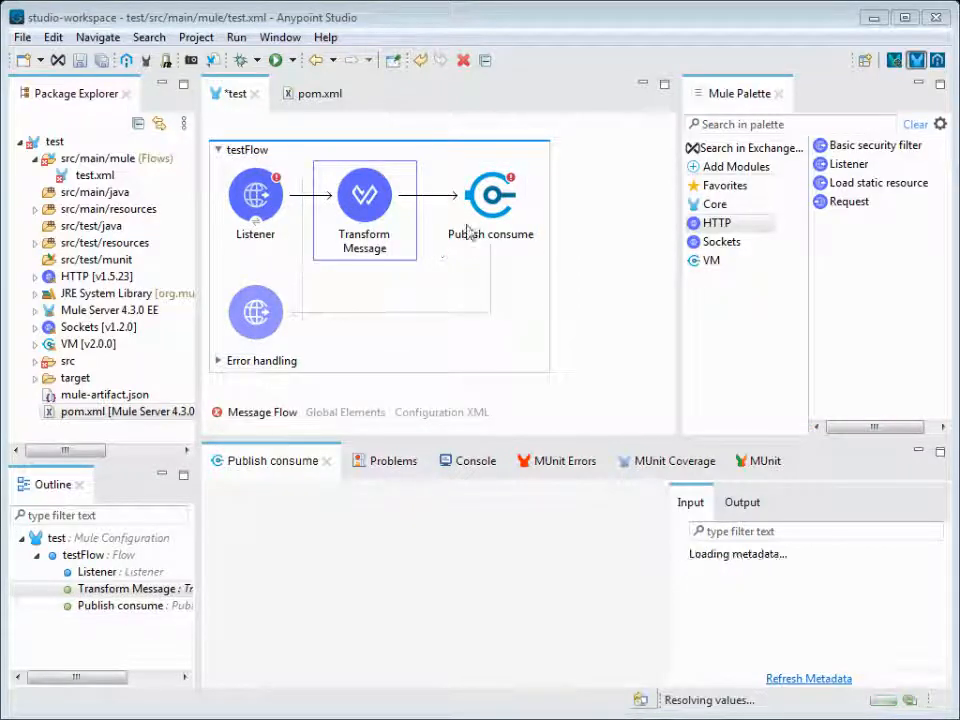
mouse_move(520, 236)
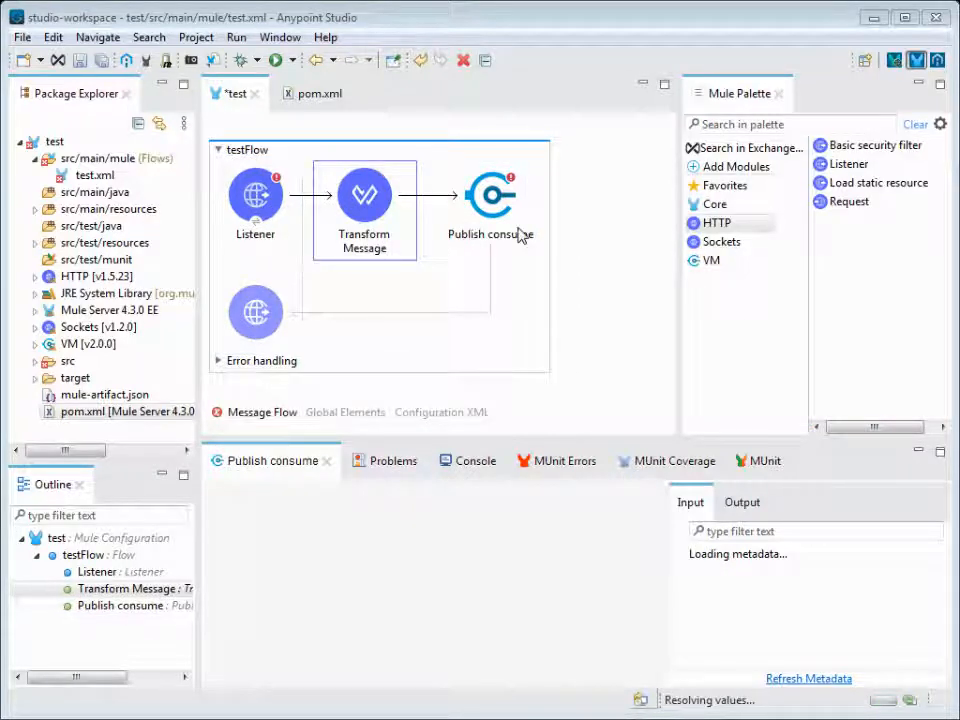
mouse_move(490, 252)
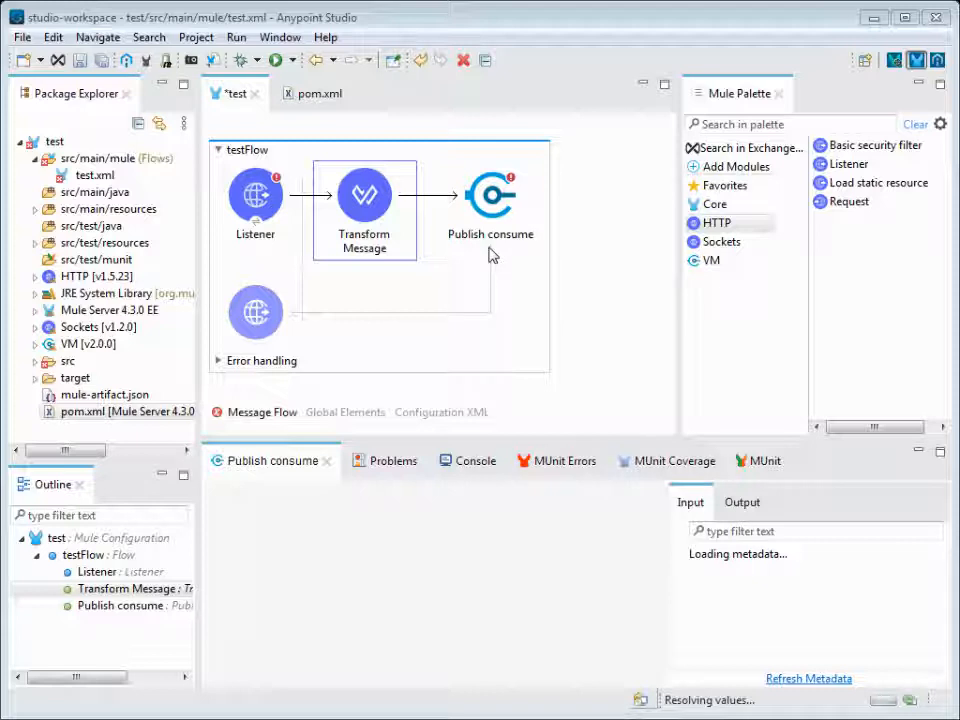
left_click(490, 196)
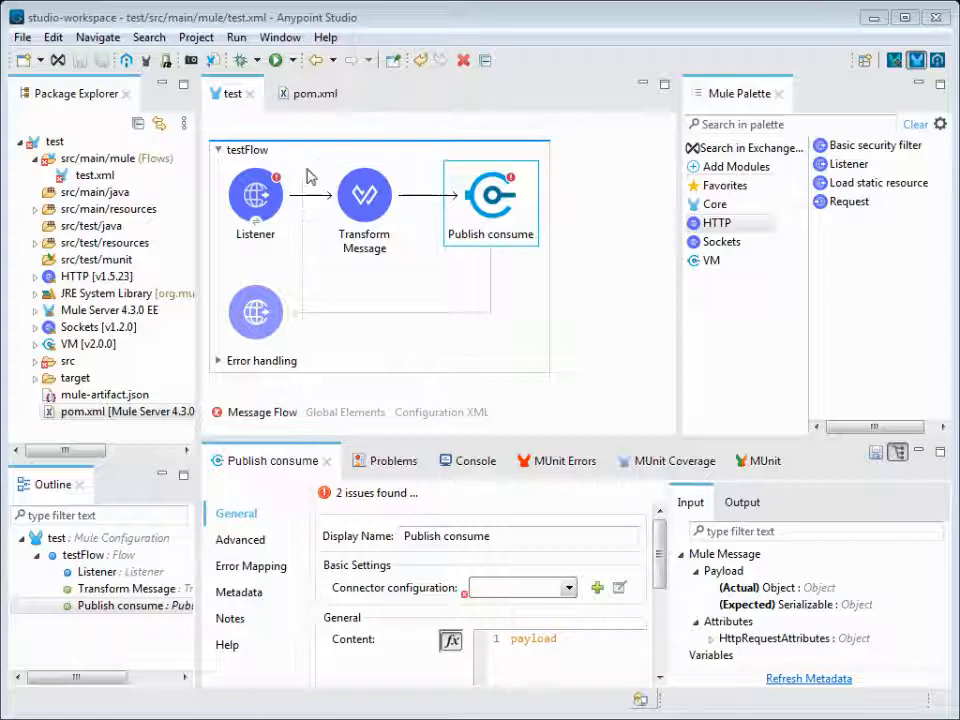
mouse_move(312, 94)
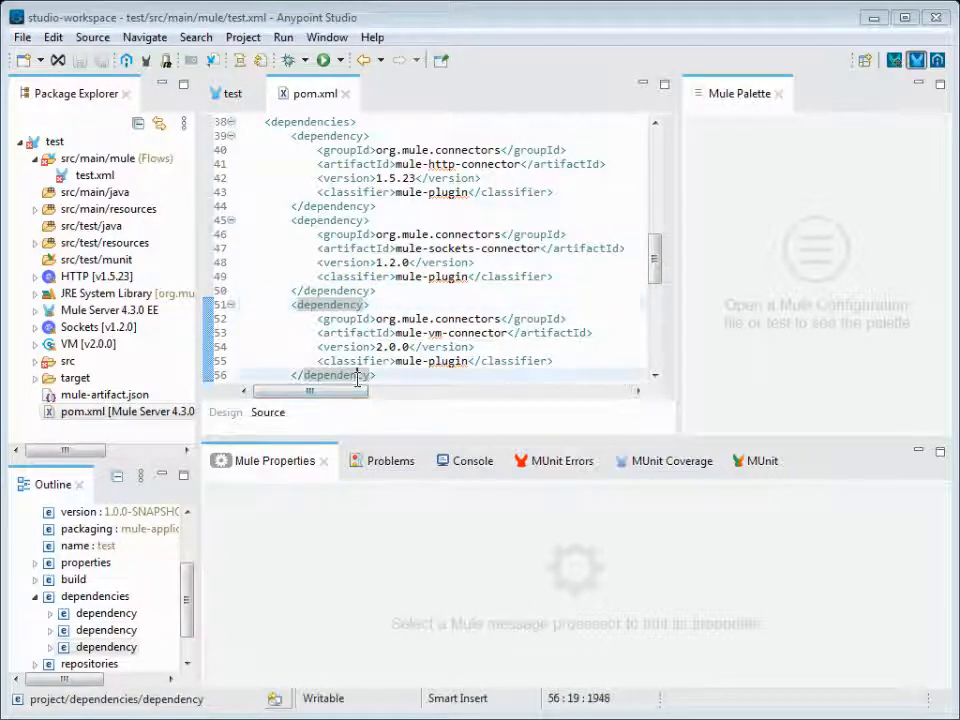
Step: Confirm the mule-vm-connector 2.0.0 dependency in pom.xml and the VM library in Package Explorer
left_click_drag(496, 332, 476, 346)
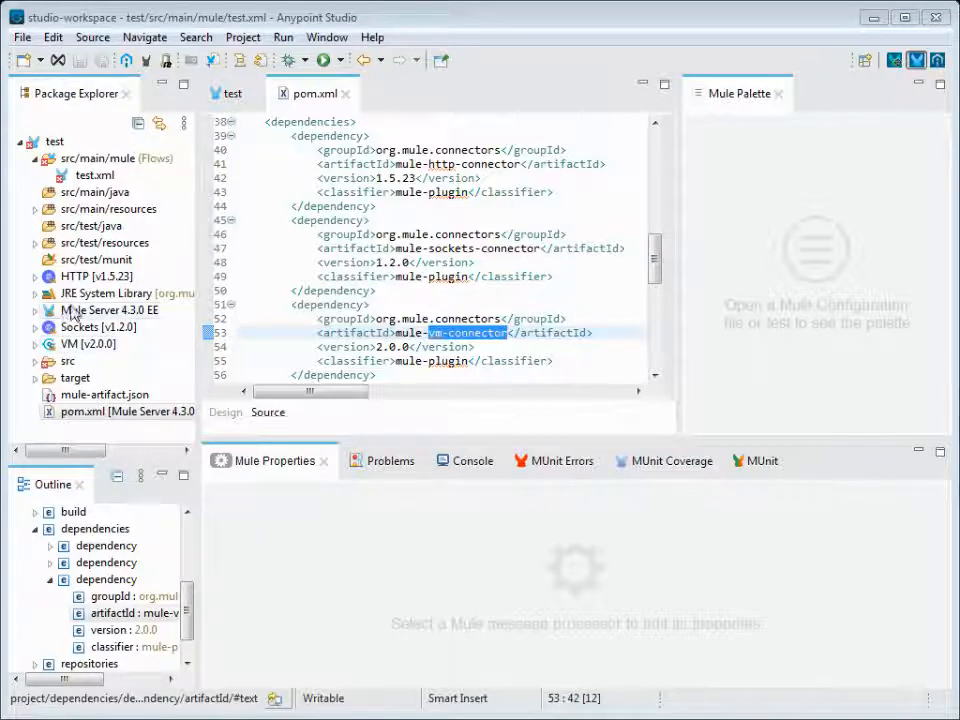
mouse_move(90, 320)
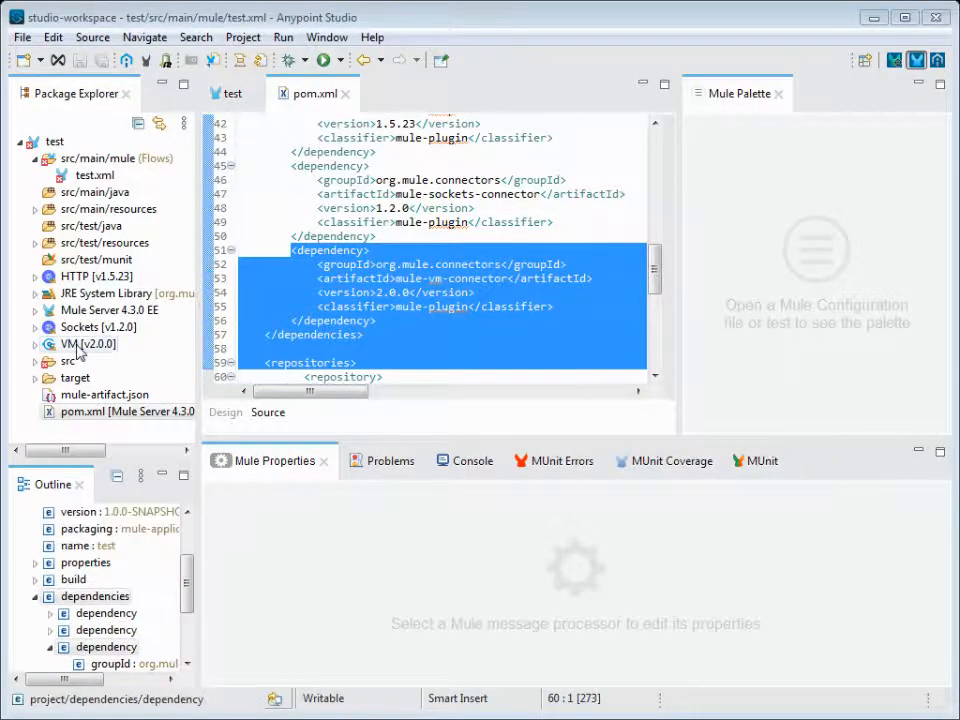
left_click(88, 344)
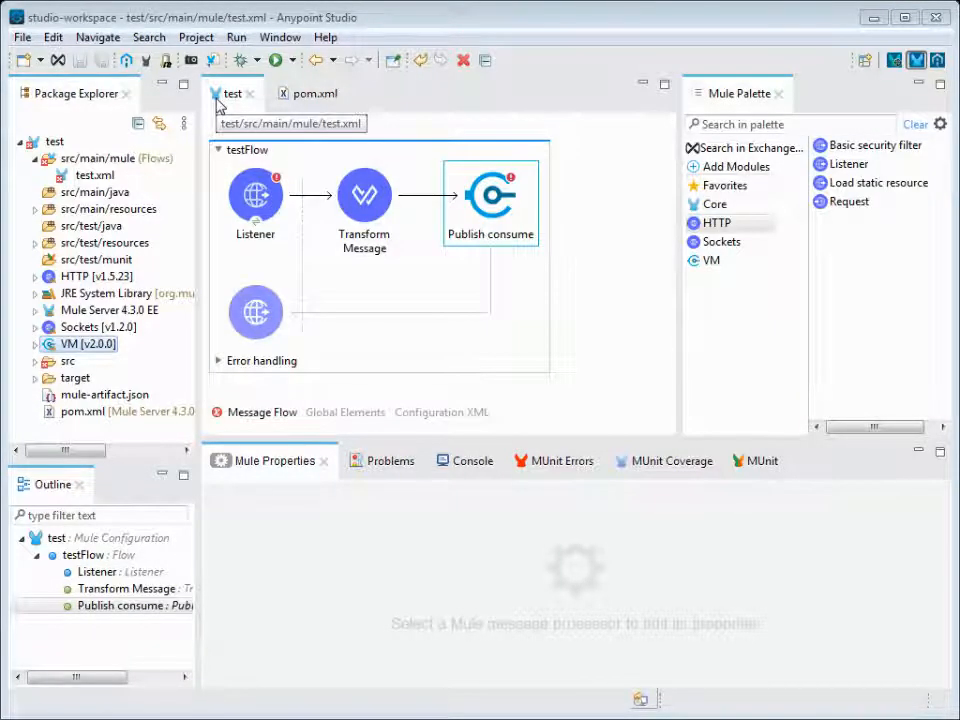
Step: Switch between the test flow and pom.xml, ending with pom.xml shown from its top
left_click(490, 200)
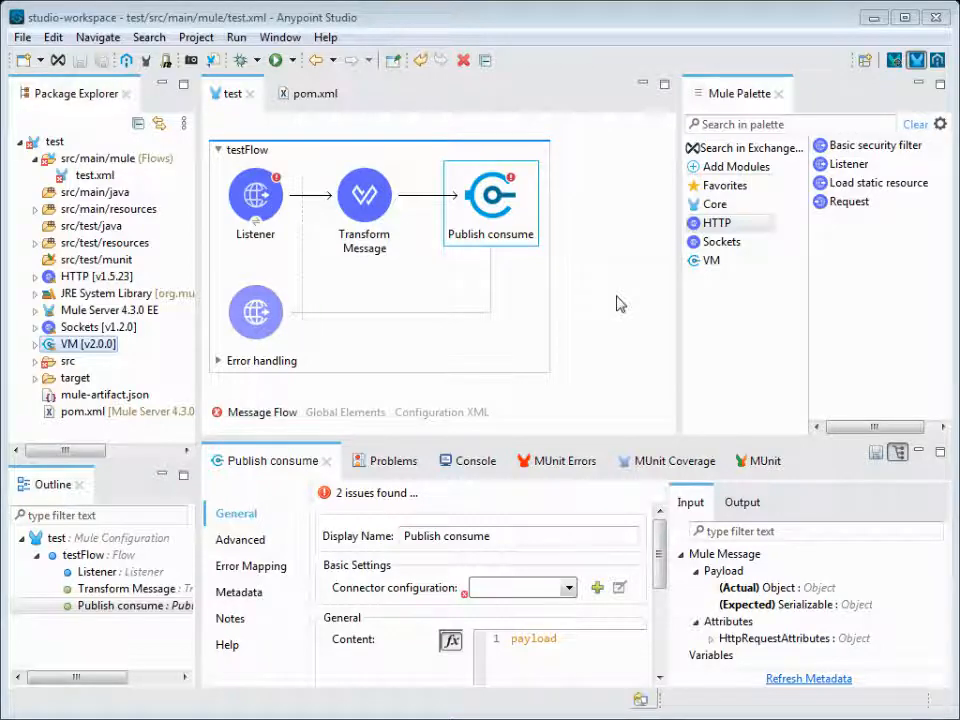
left_click(316, 94)
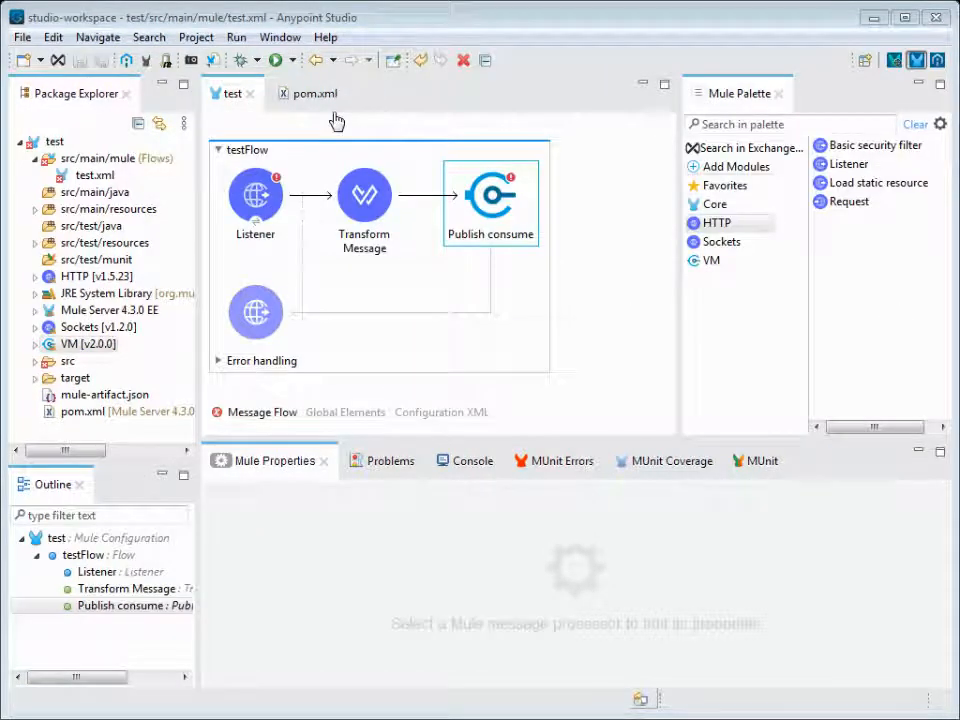
left_click(312, 94)
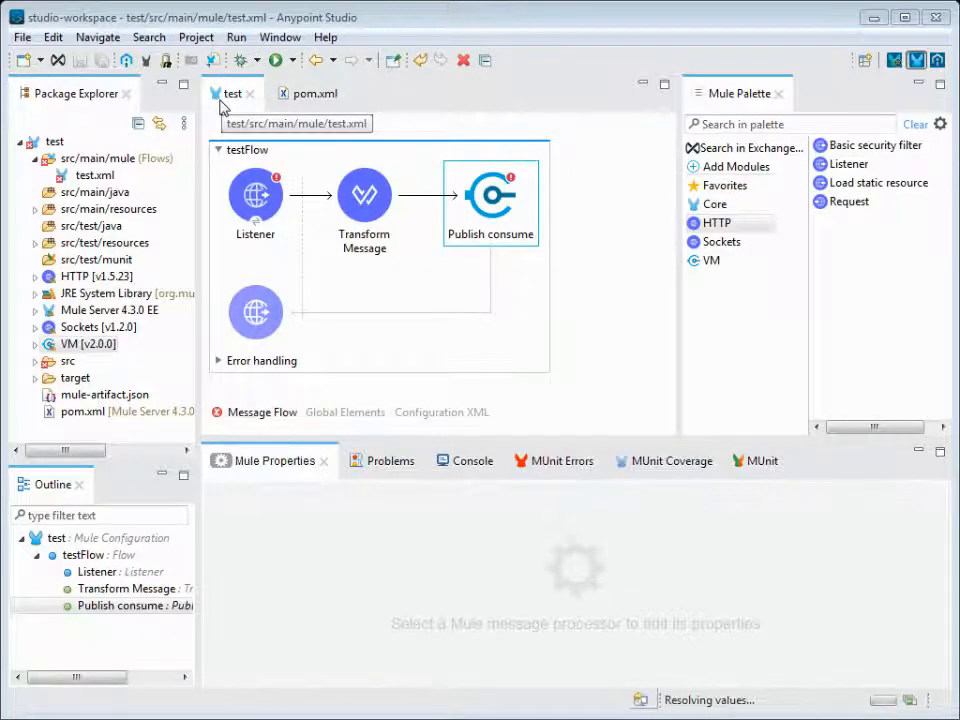
left_click(490, 200)
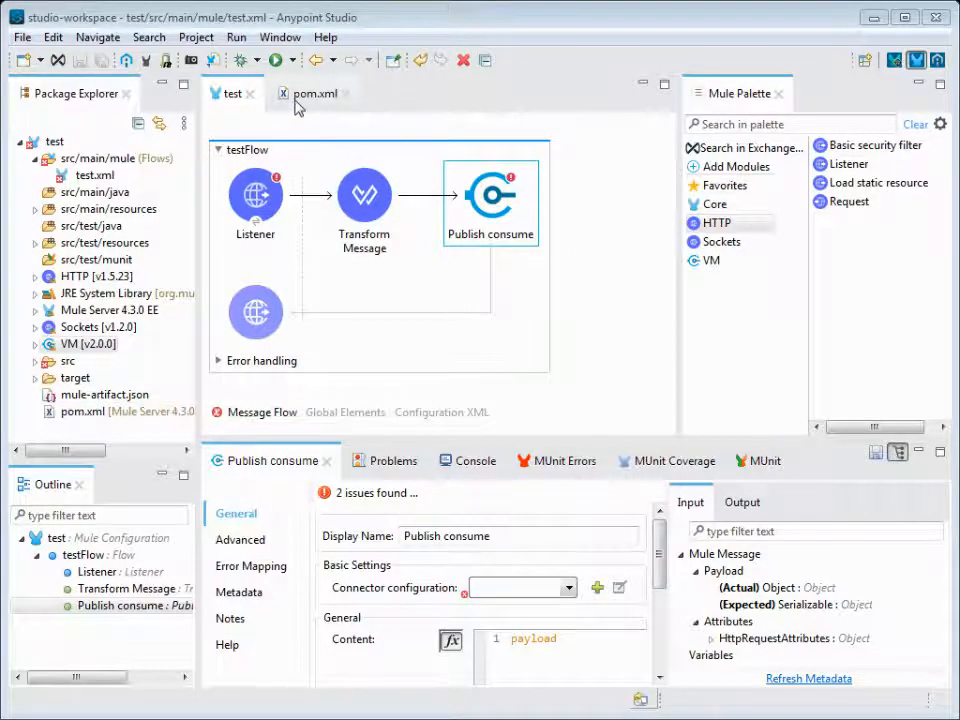
left_click(316, 94)
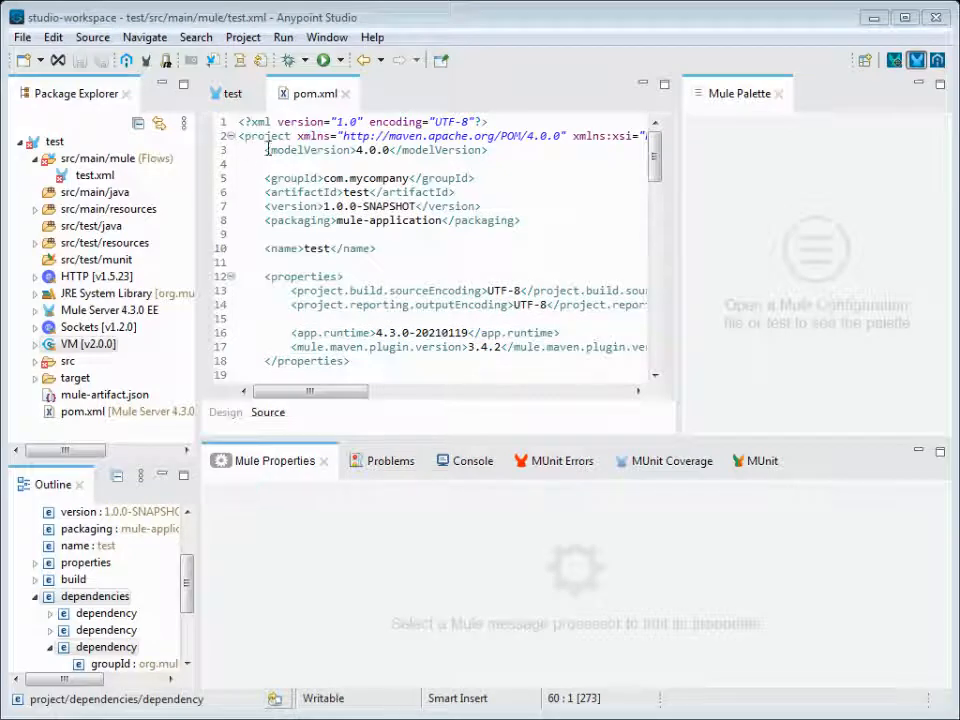
mouse_move(300, 206)
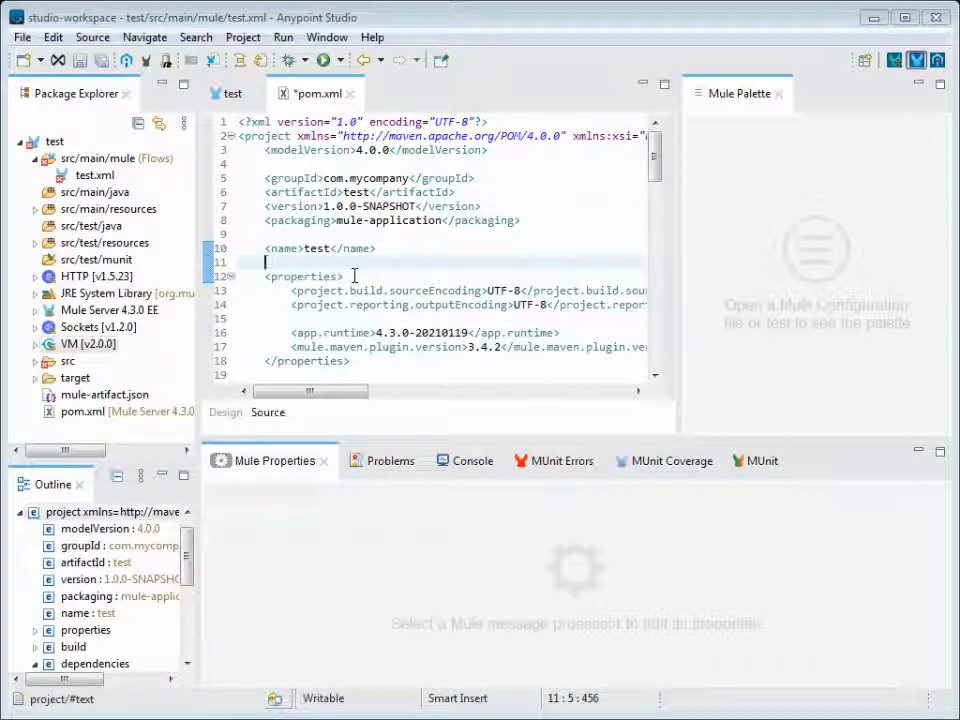
Step: Insert an empty <parent></parent> element after the name line and collapse the test project tree
type("<paren")
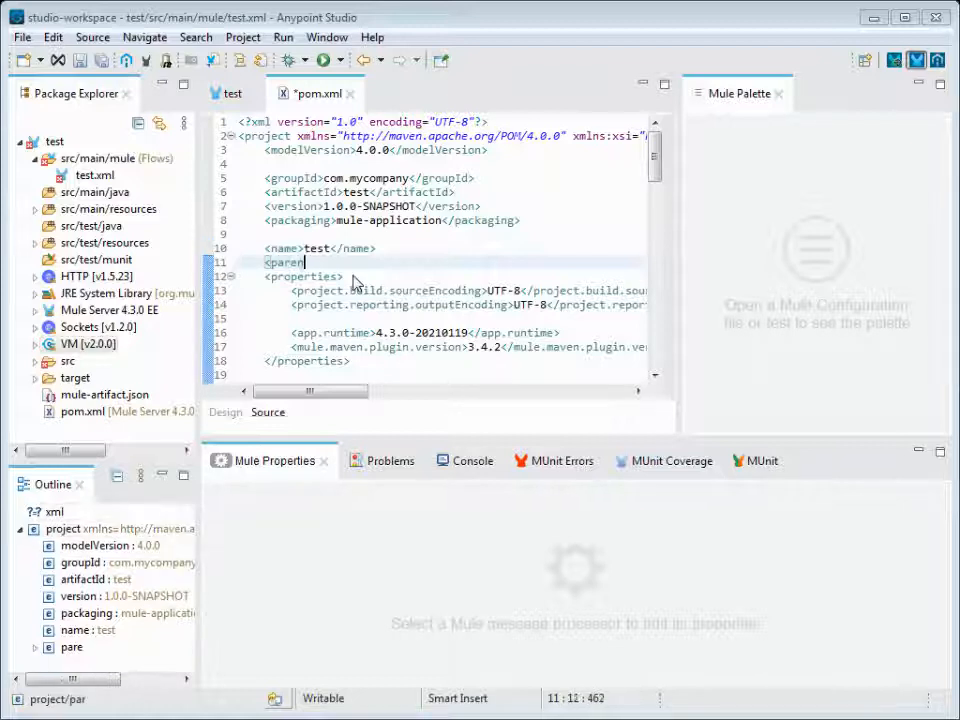
type("t/parent>")
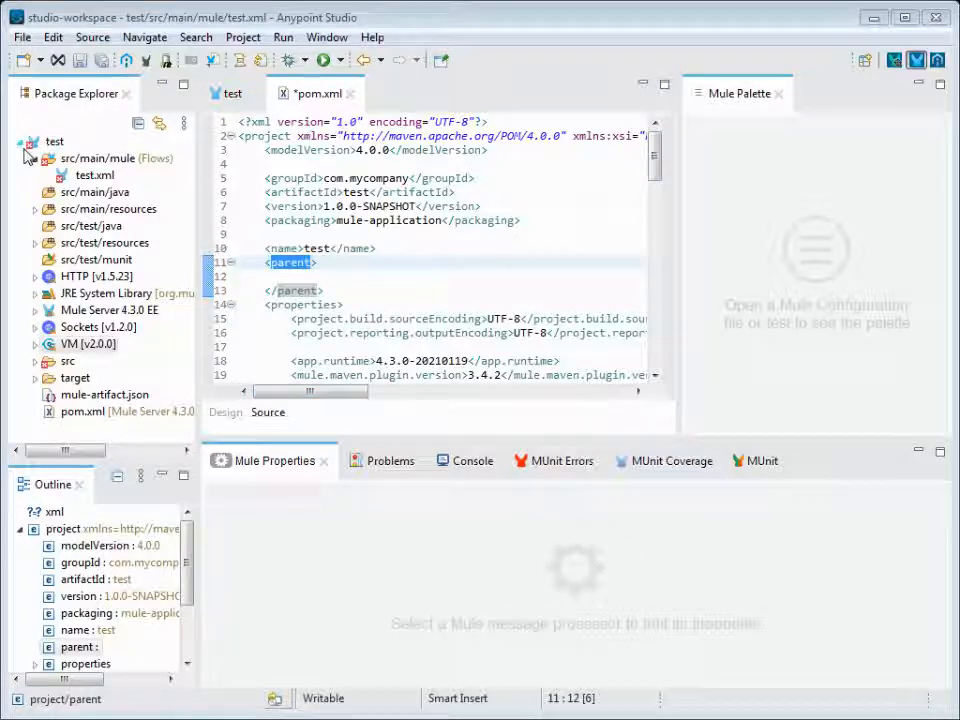
left_click(24, 140)
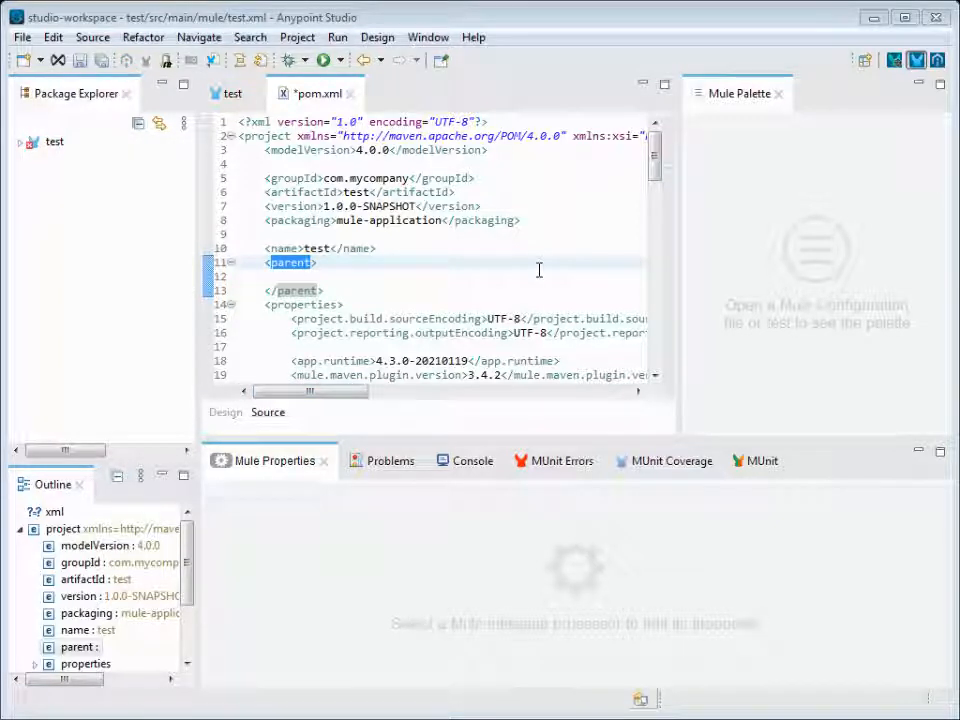